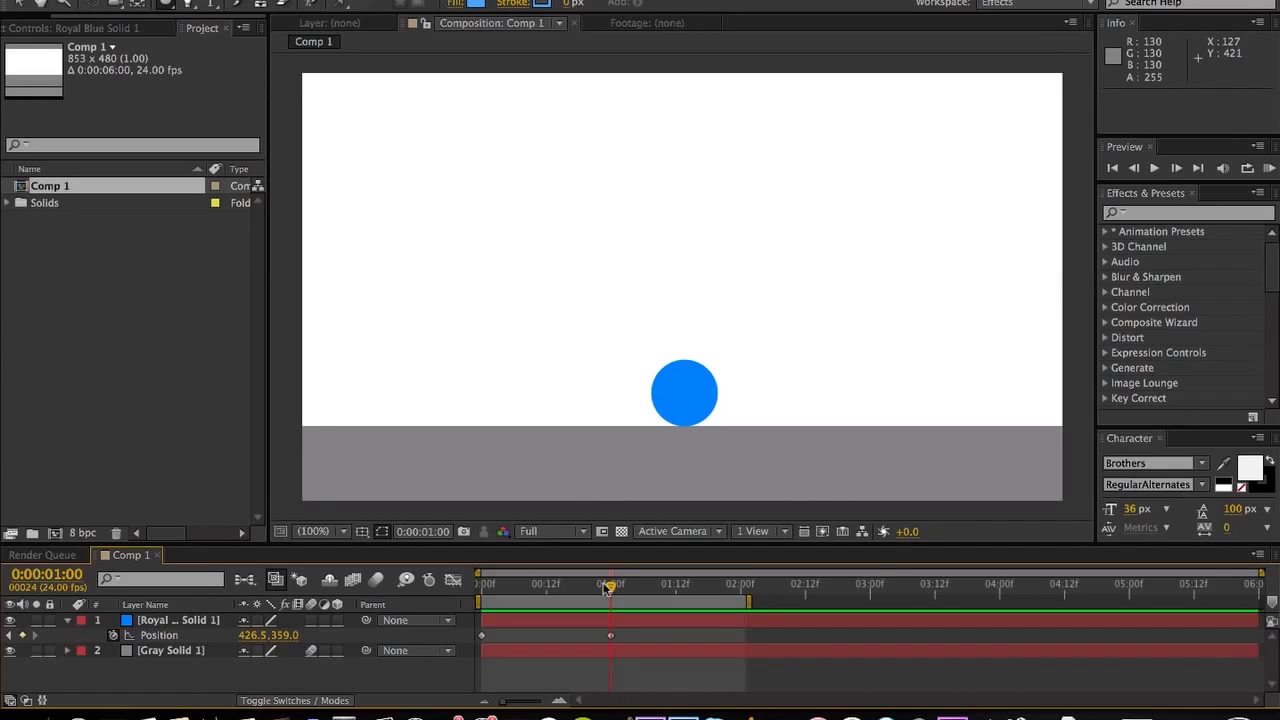
pyautogui.moveTo(612, 588)
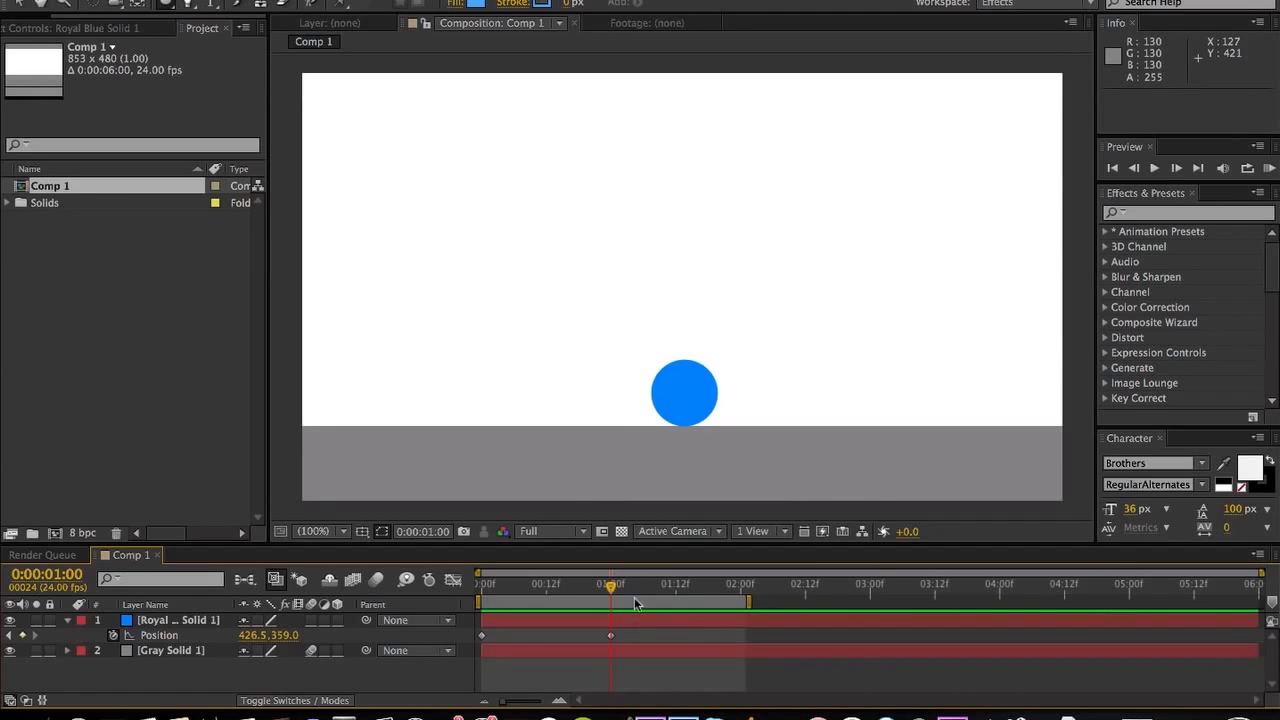
pyautogui.moveTo(636, 578)
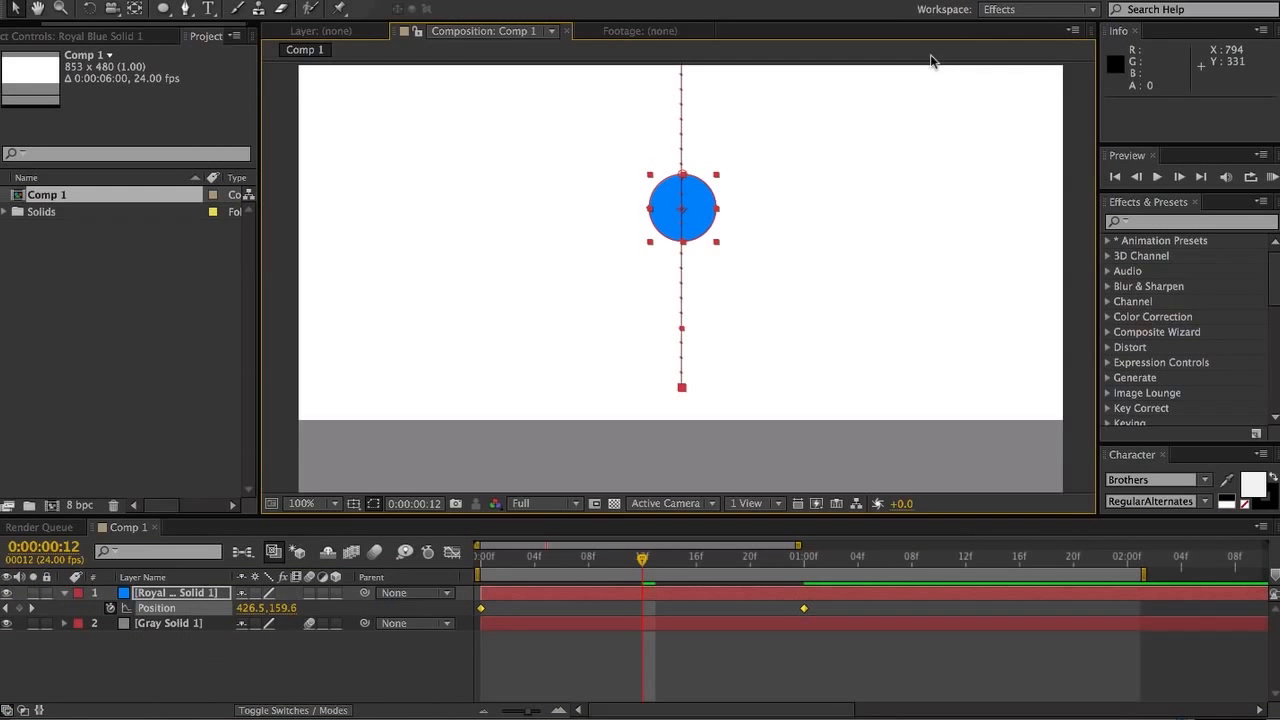
pyautogui.moveTo(884, 30)
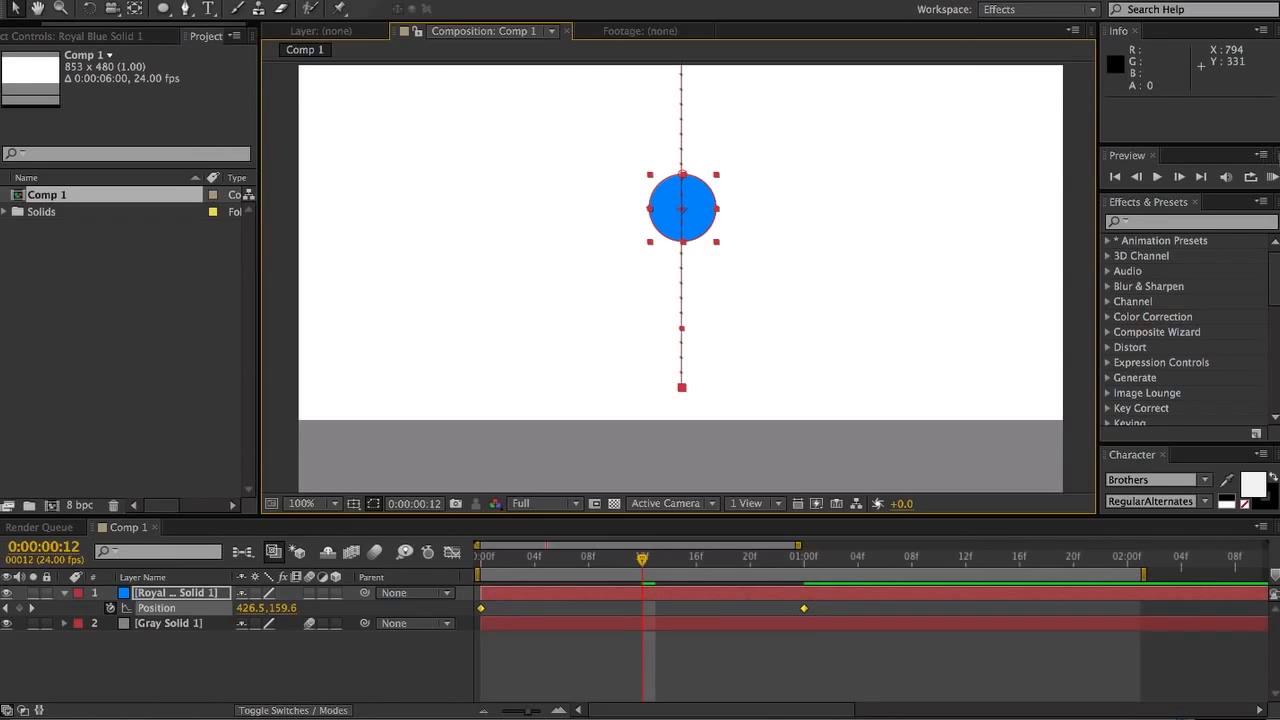
pyautogui.moveTo(1244, 180)
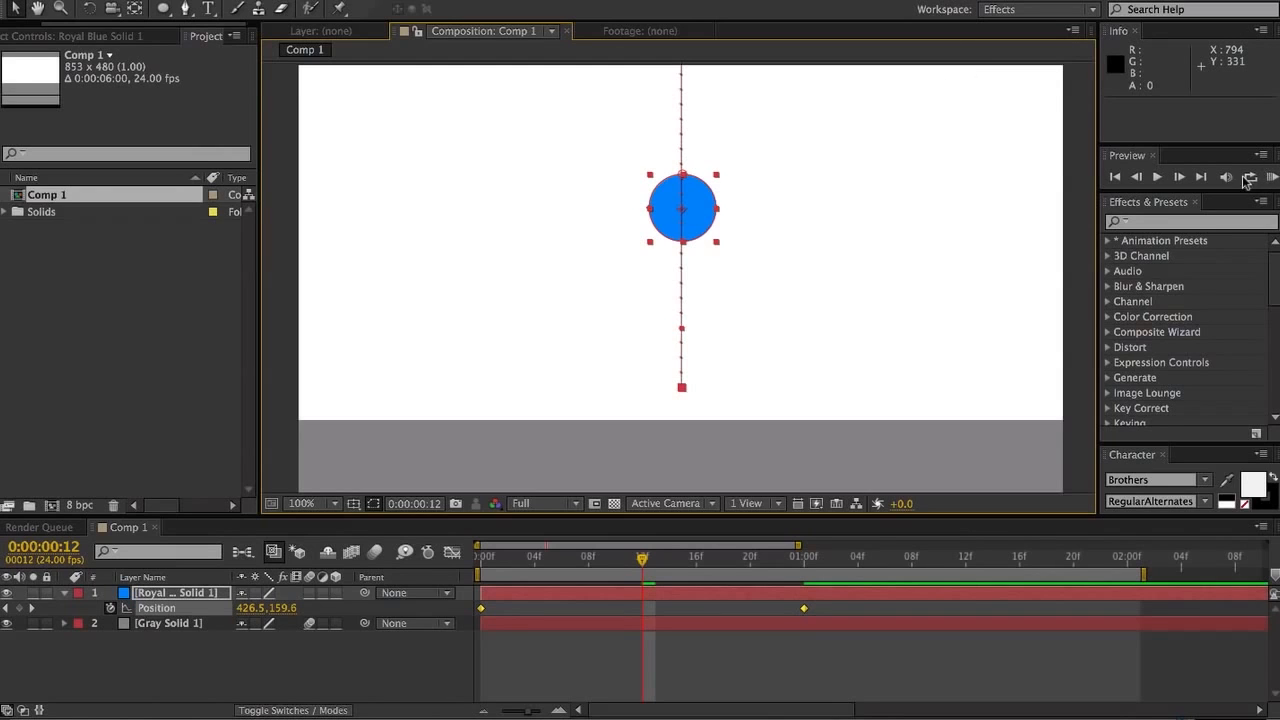
pyautogui.moveTo(740, 608)
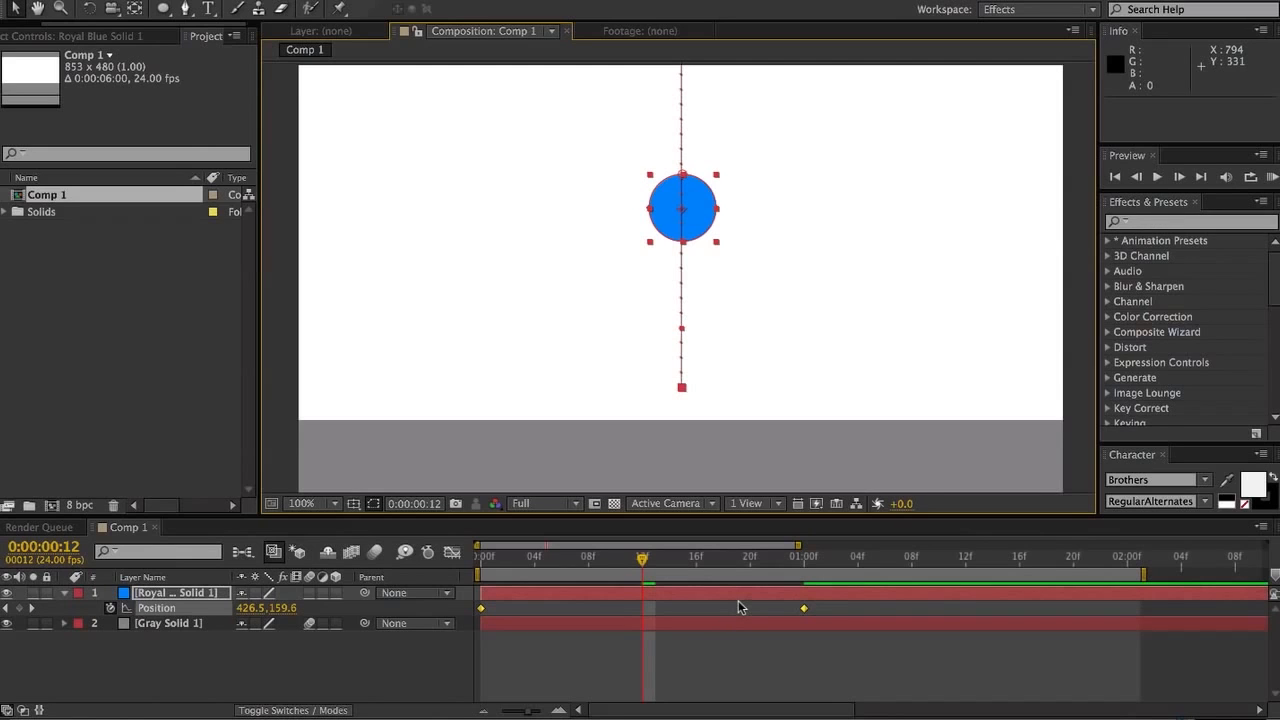
pyautogui.moveTo(672, 578)
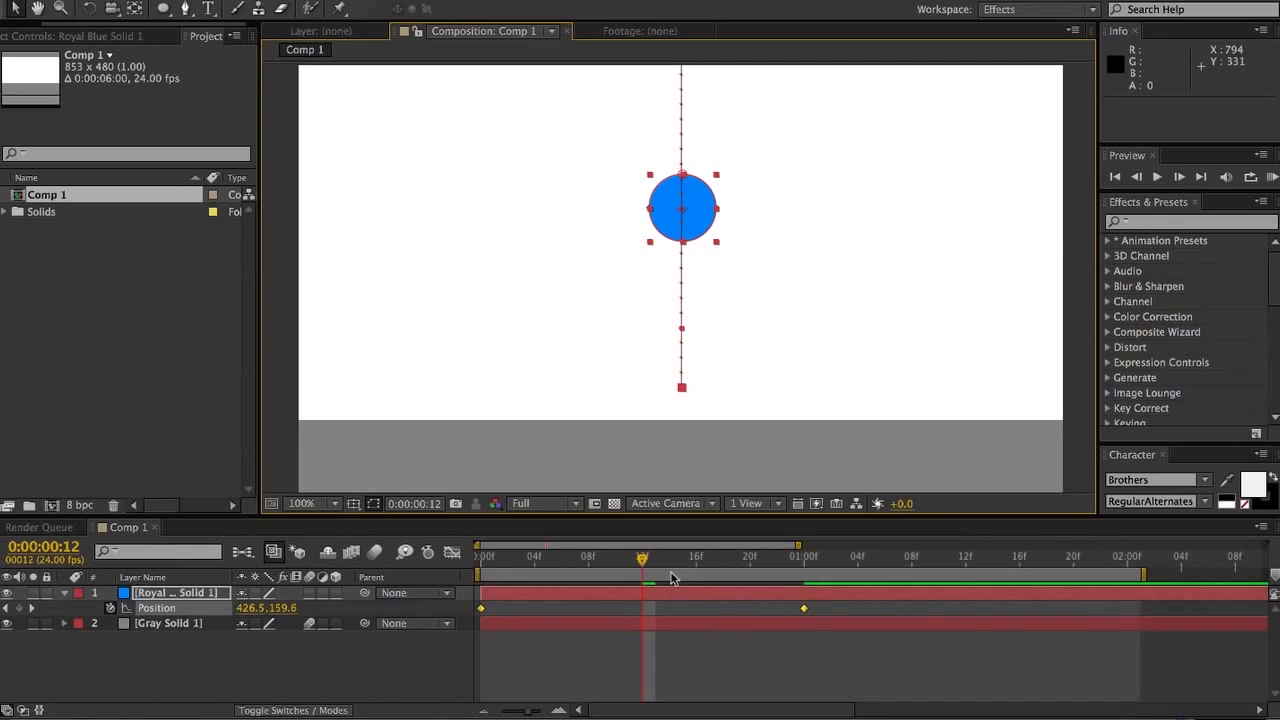
pyautogui.moveTo(540, 584)
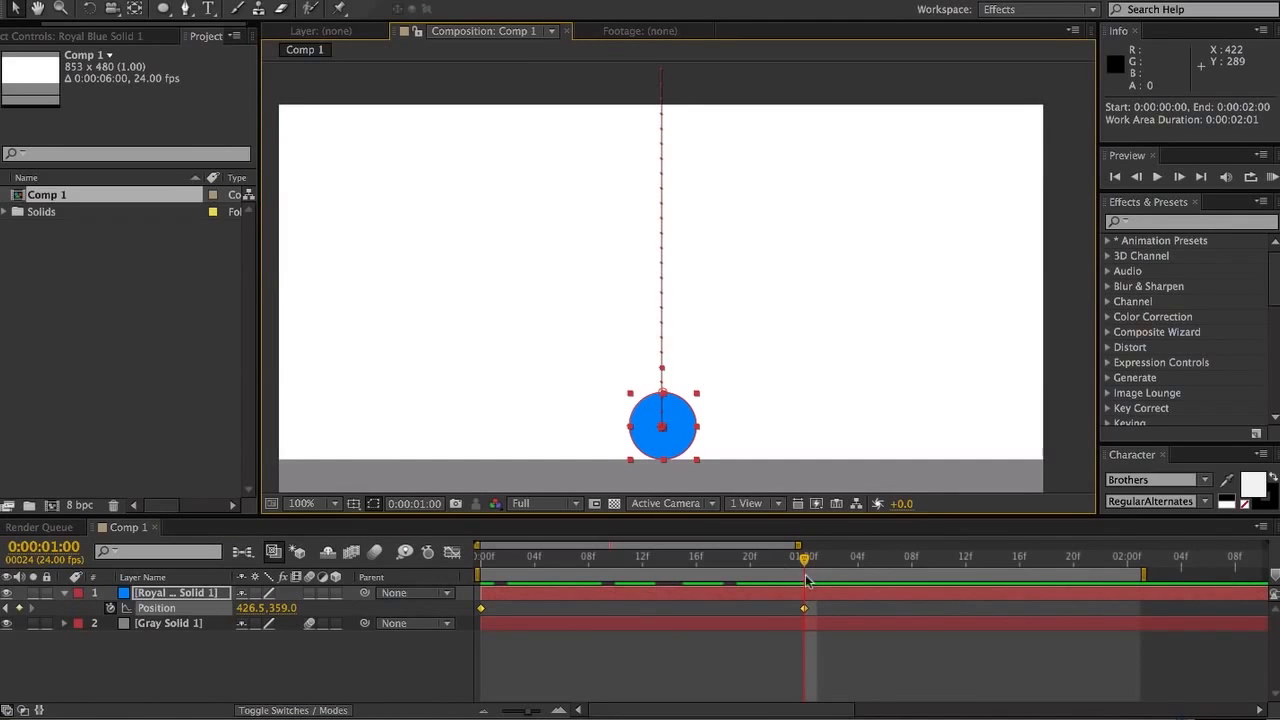
# - Scrub back to about a quarter-second to check the ball mid-fall near the top
pyautogui.moveTo(804, 556); pyautogui.dragTo(628, 556)
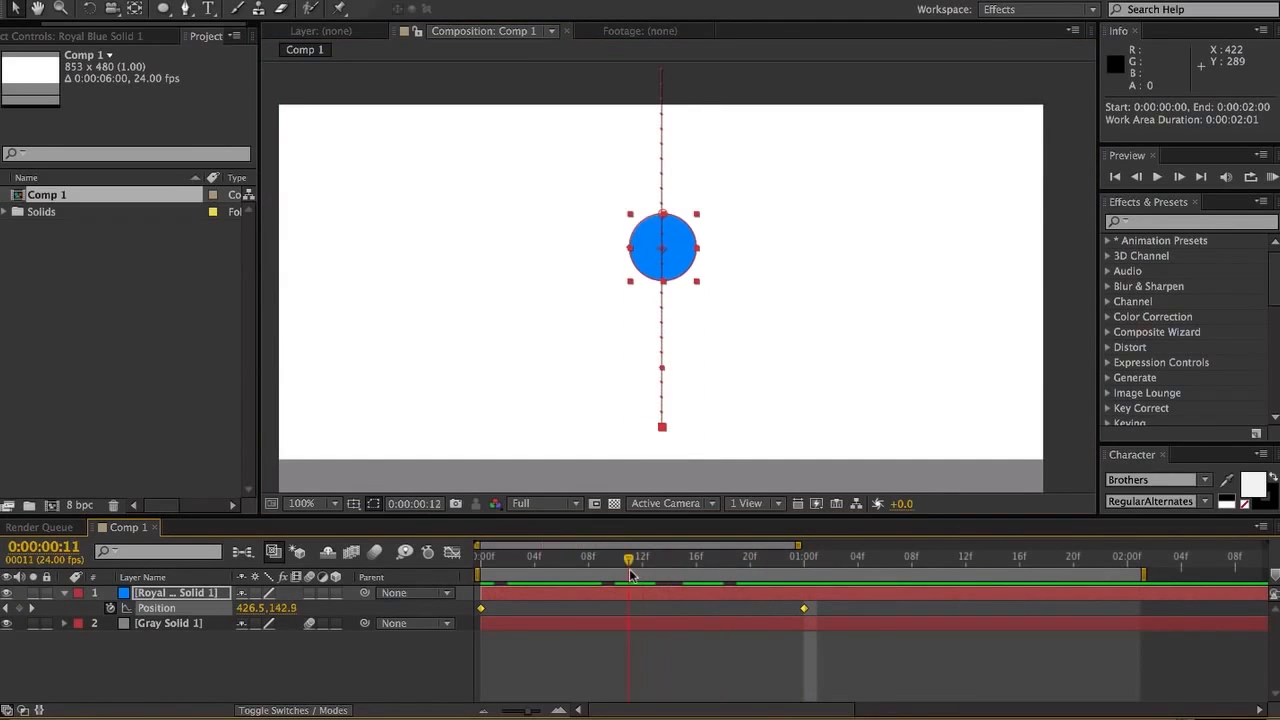
pyautogui.moveTo(628, 556); pyautogui.dragTo(574, 556)
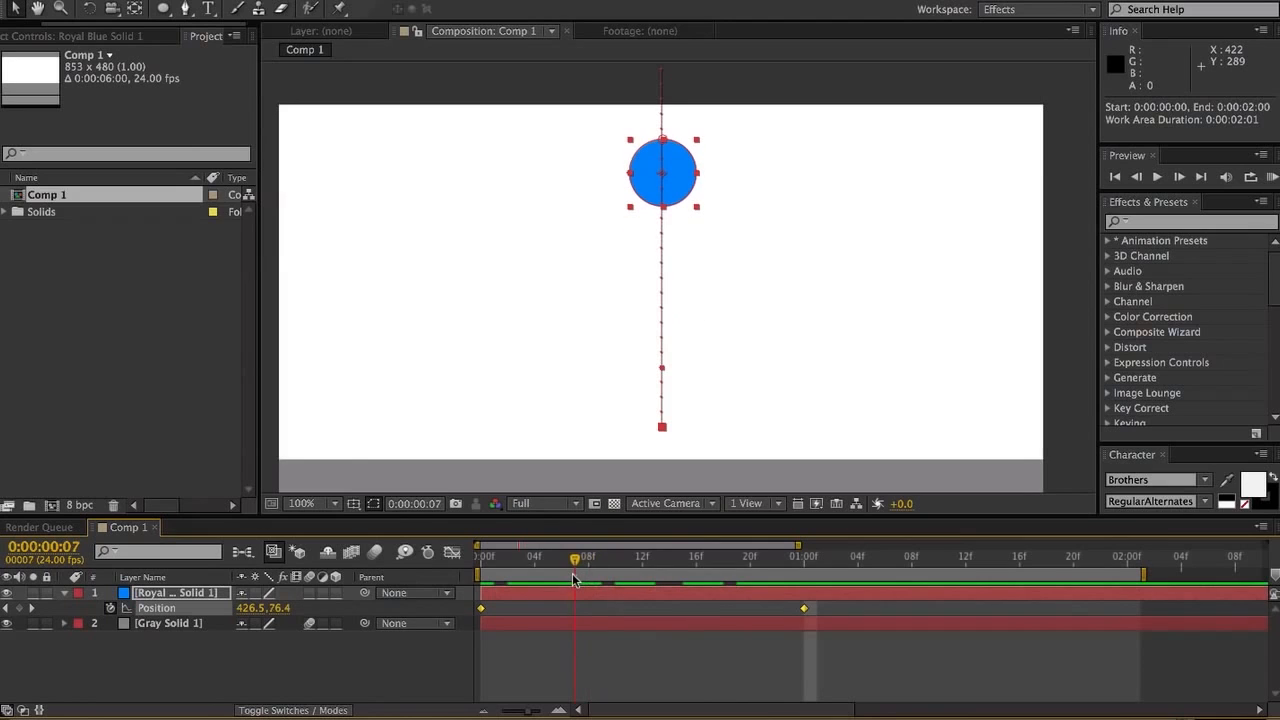
pyautogui.moveTo(568, 588)
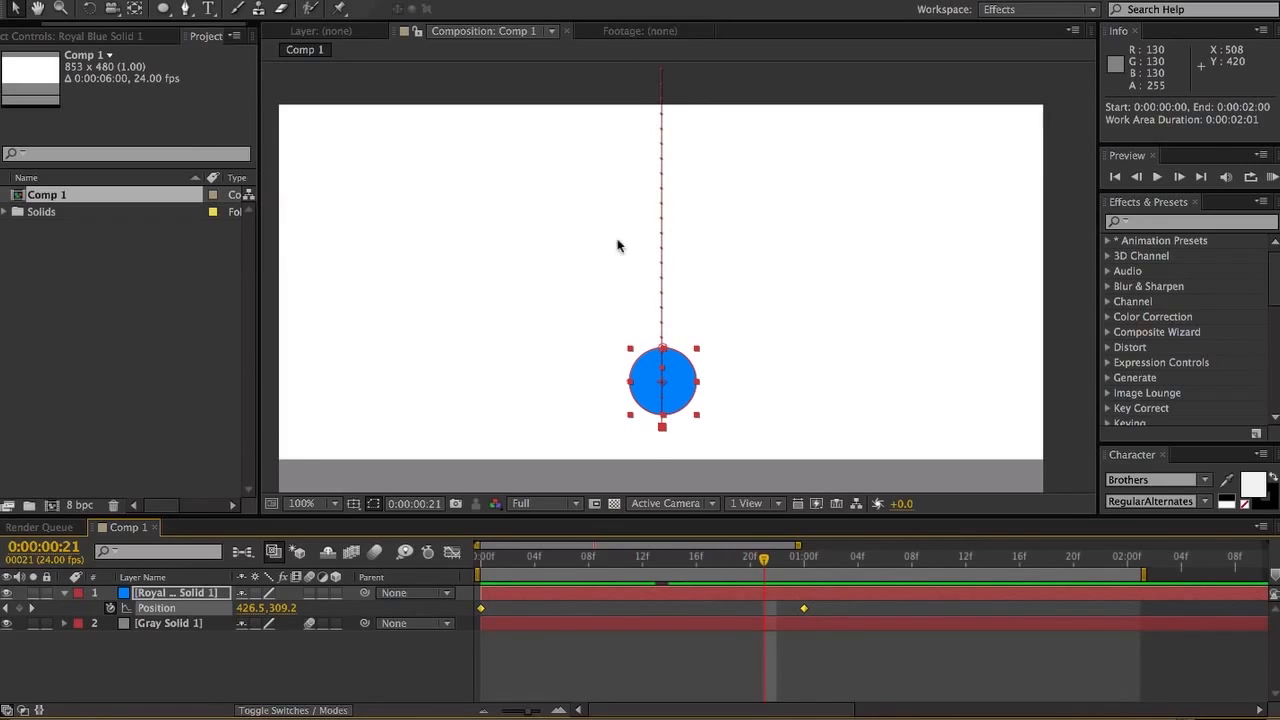
pyautogui.moveTo(694, 108)
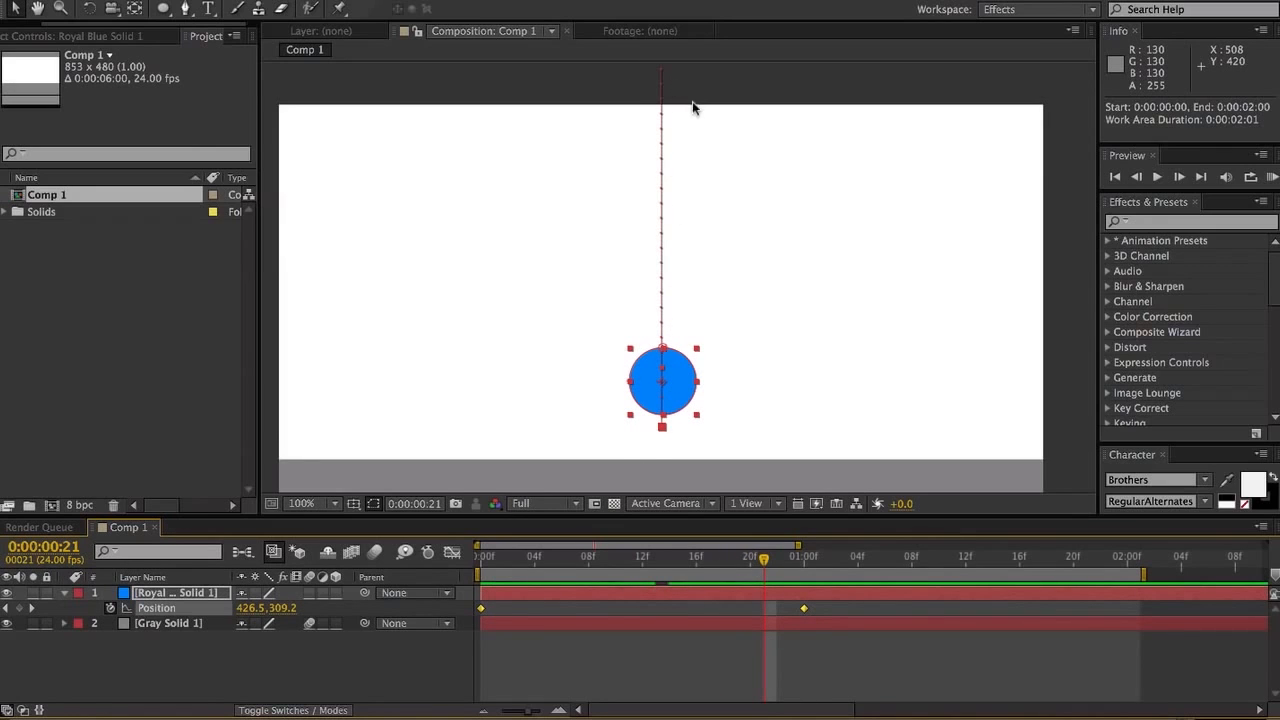
pyautogui.moveTo(596, 188)
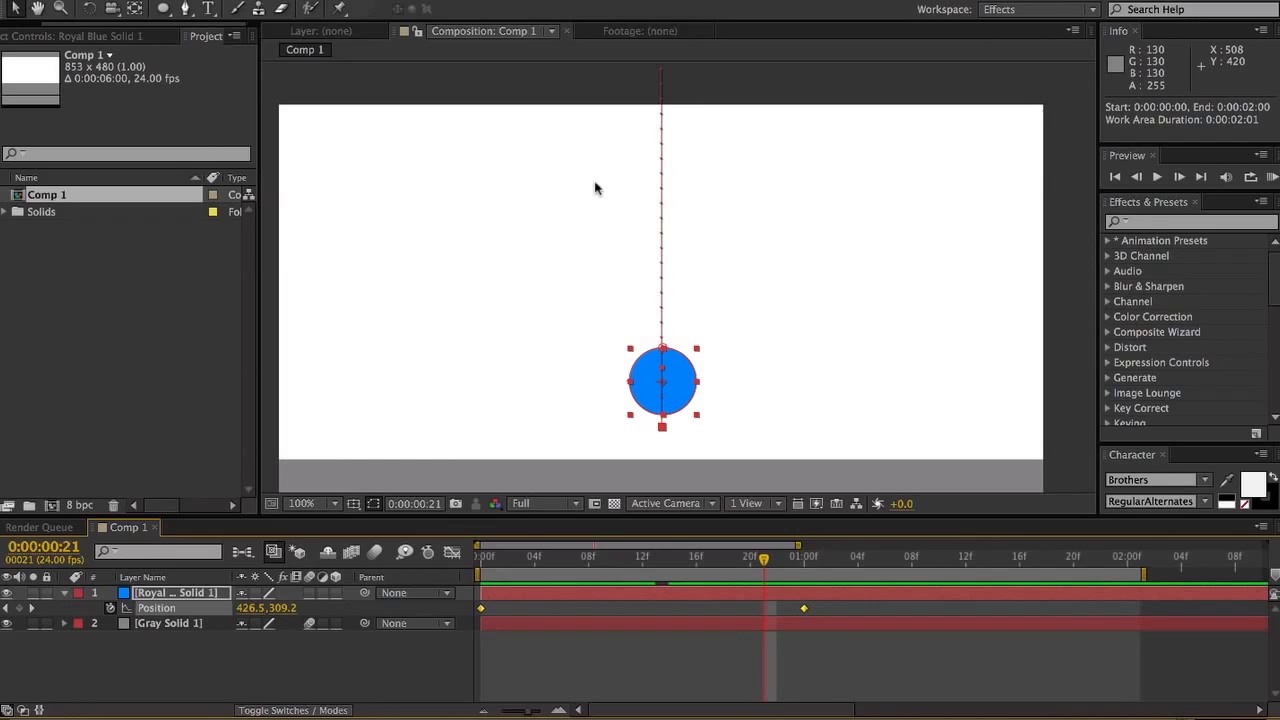
pyautogui.moveTo(760, 224)
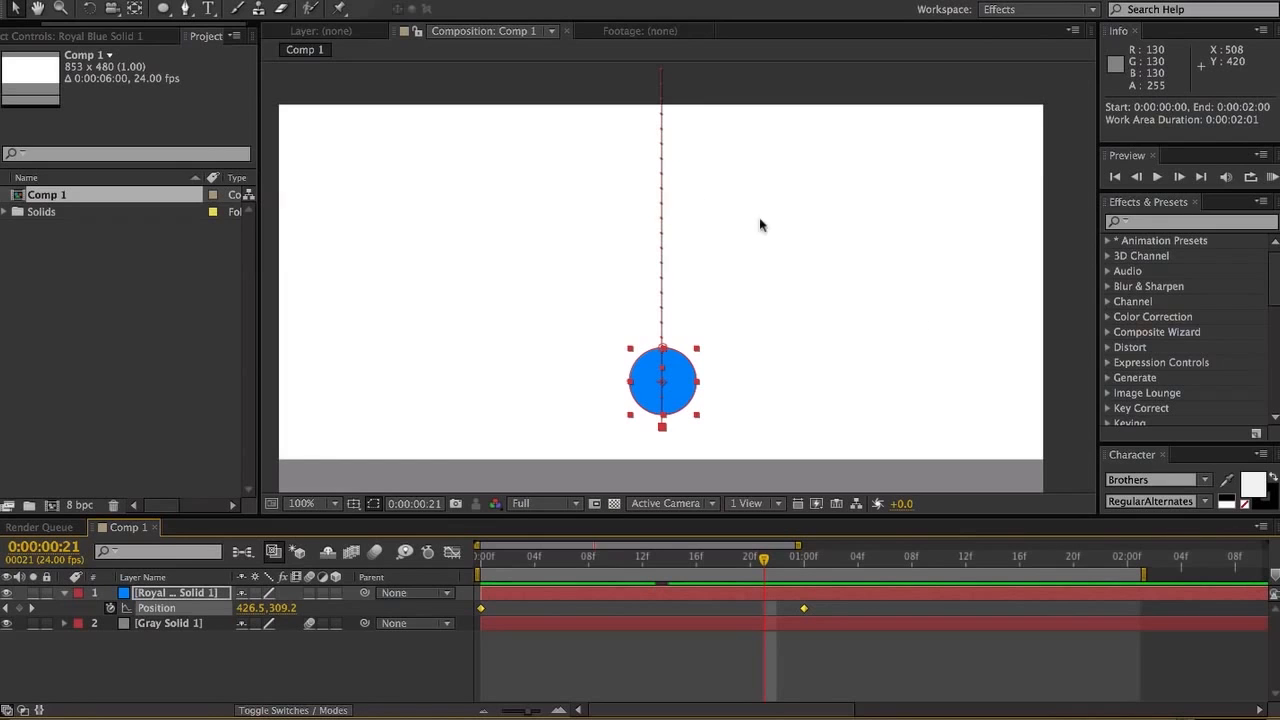
pyautogui.moveTo(724, 236)
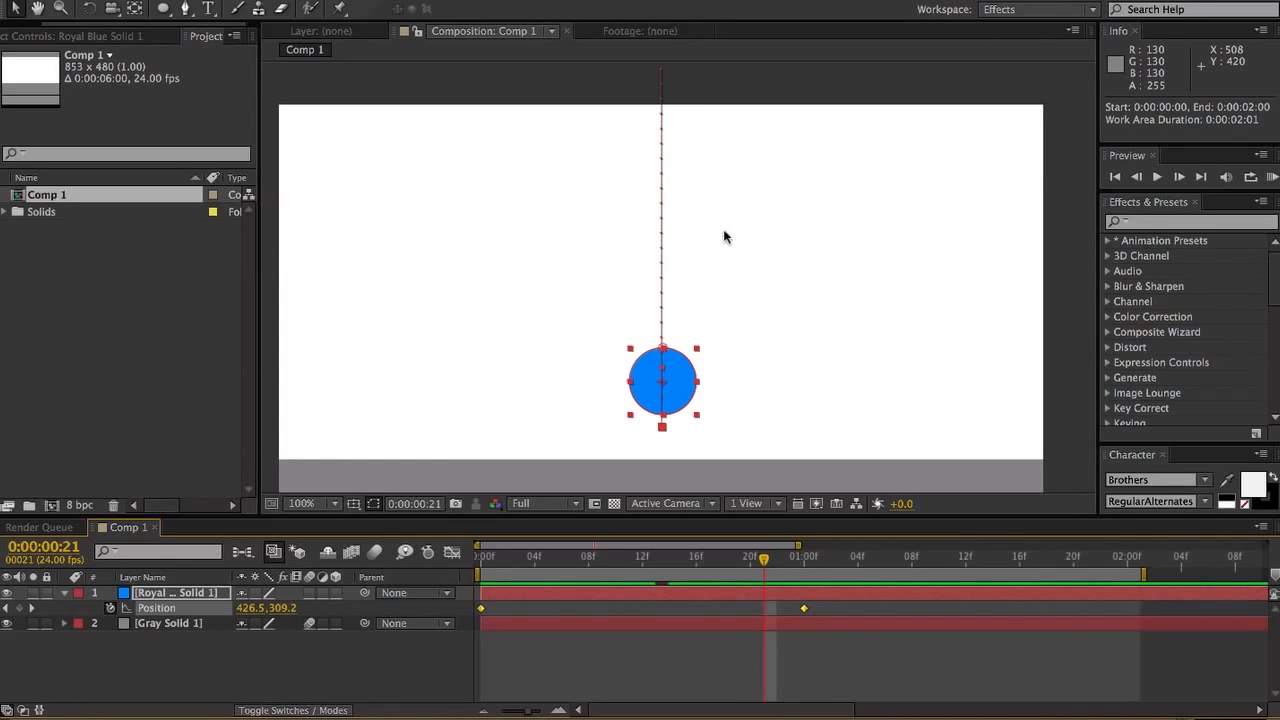
pyautogui.moveTo(736, 254)
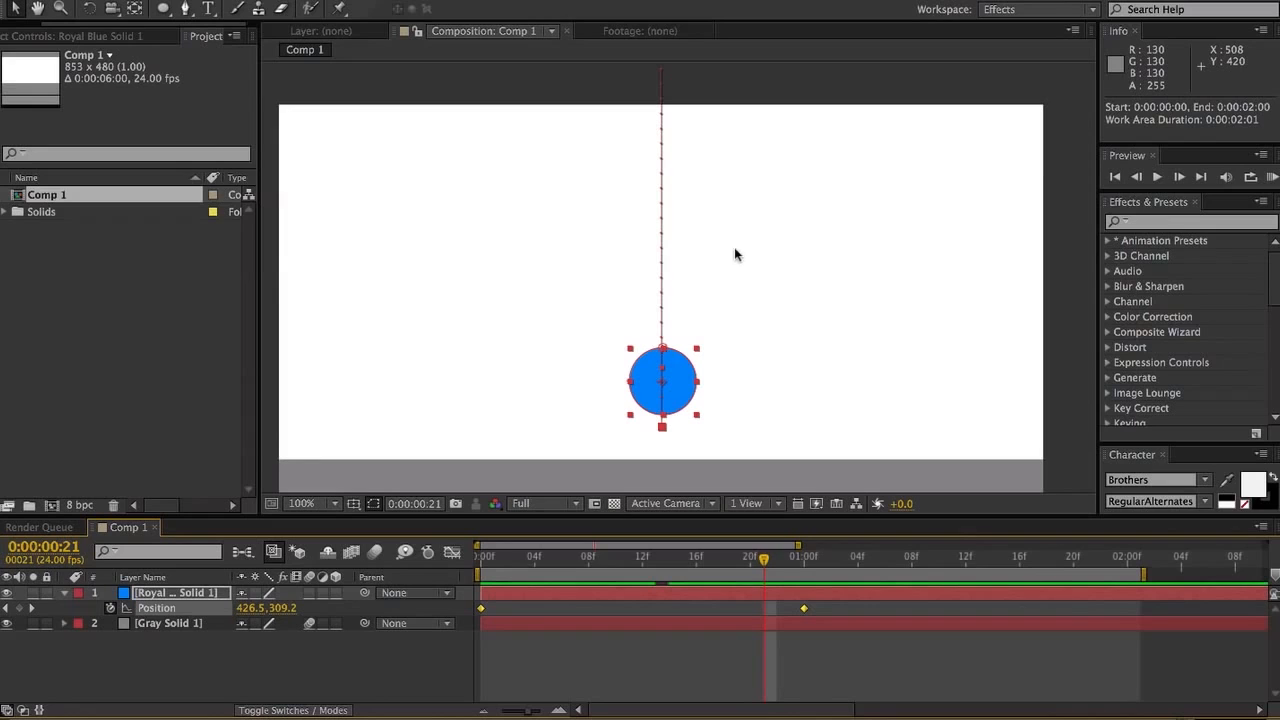
pyautogui.moveTo(756, 276)
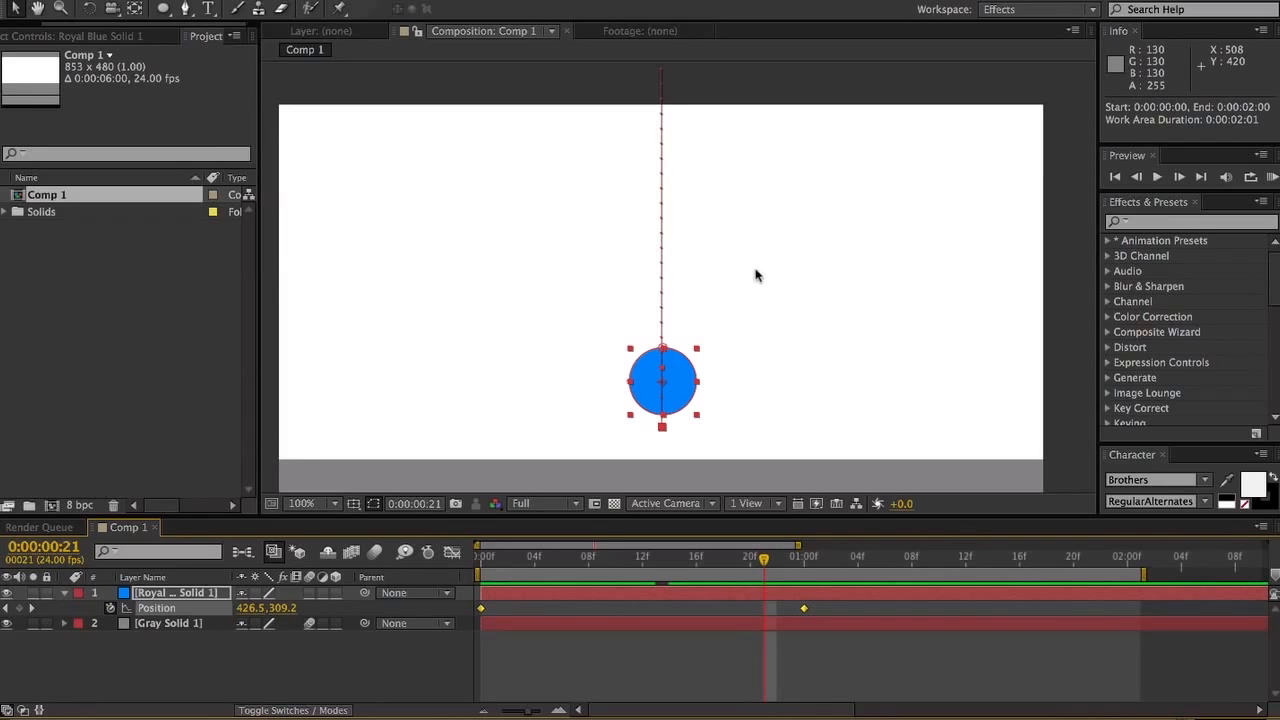
pyautogui.moveTo(604, 56)
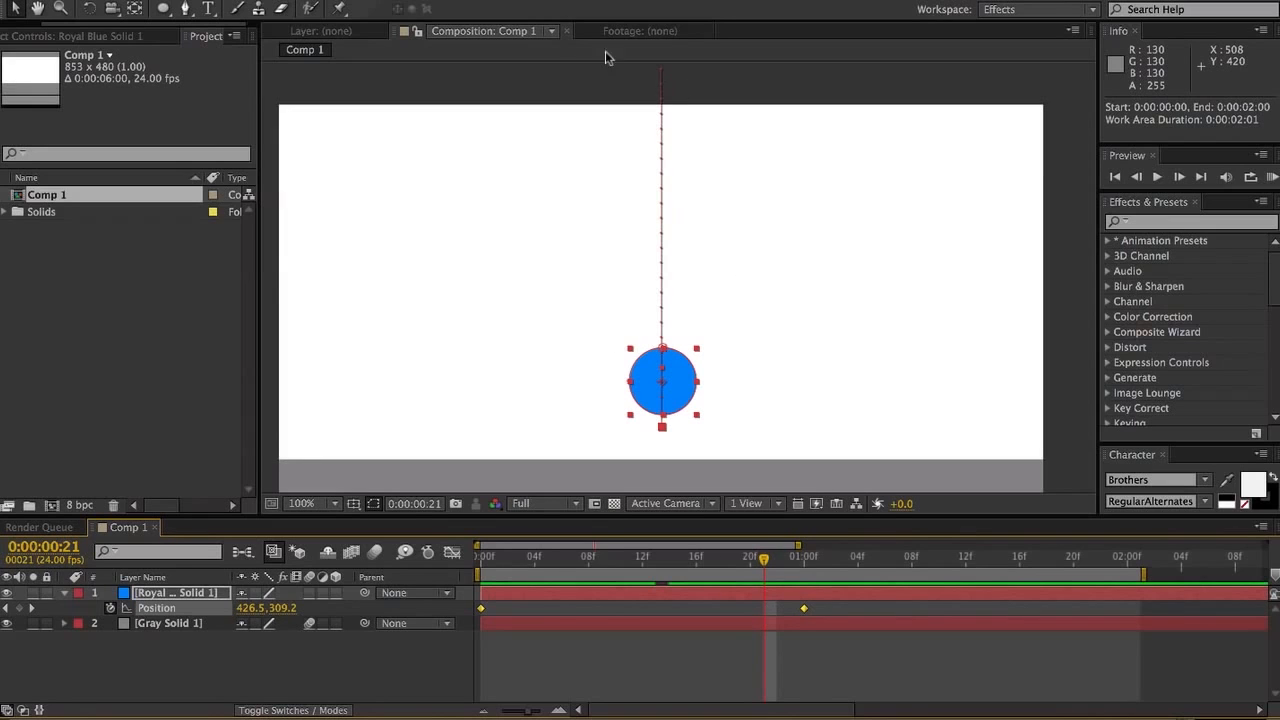
pyautogui.moveTo(562, 48)
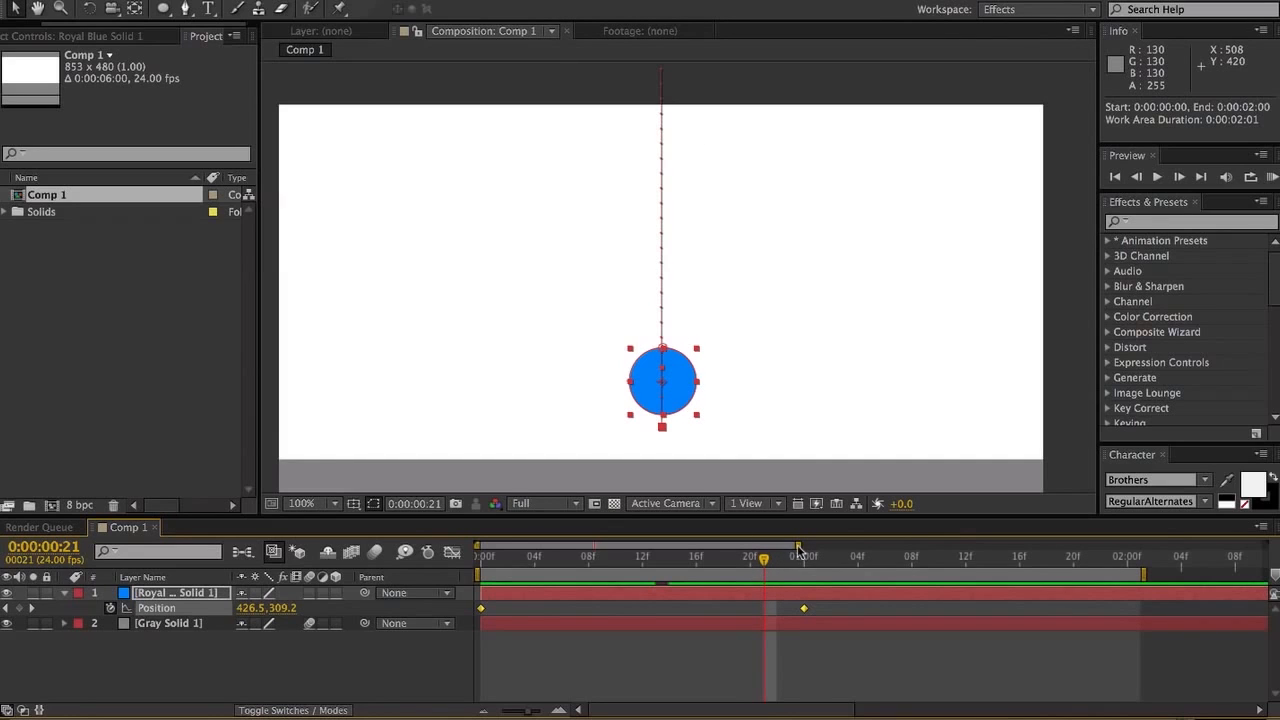
pyautogui.moveTo(804, 560)
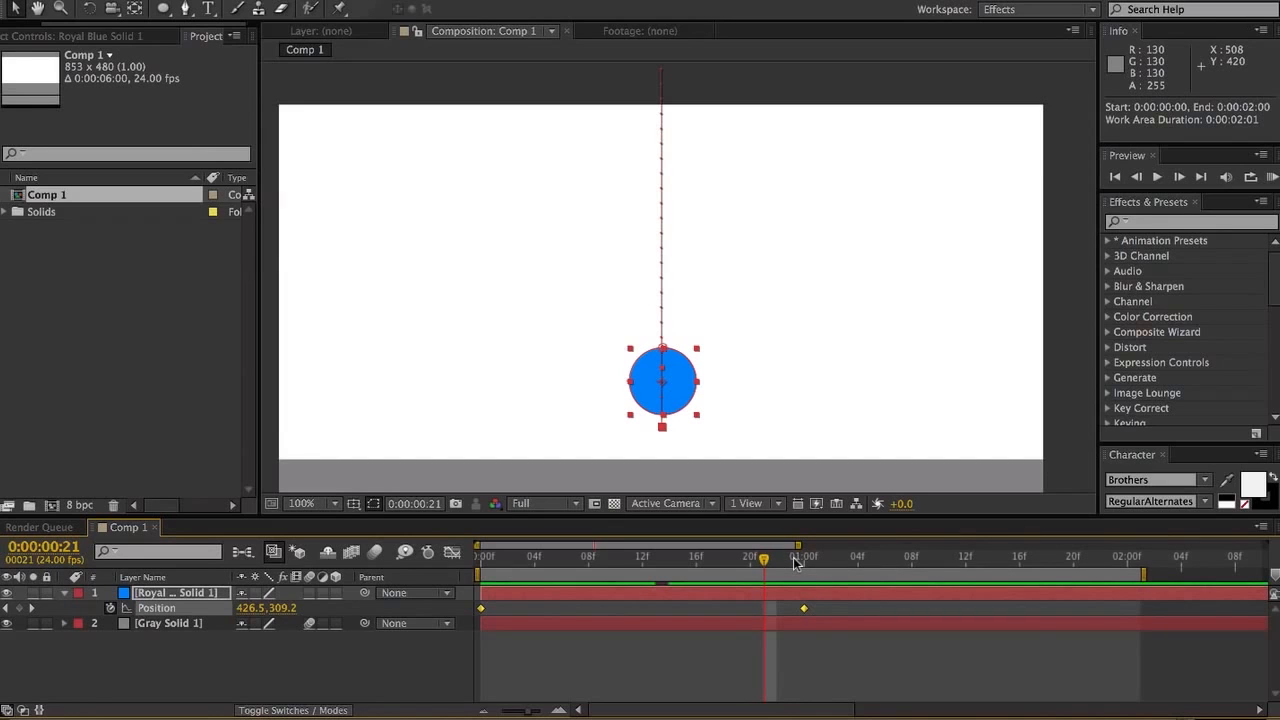
pyautogui.moveTo(812, 500)
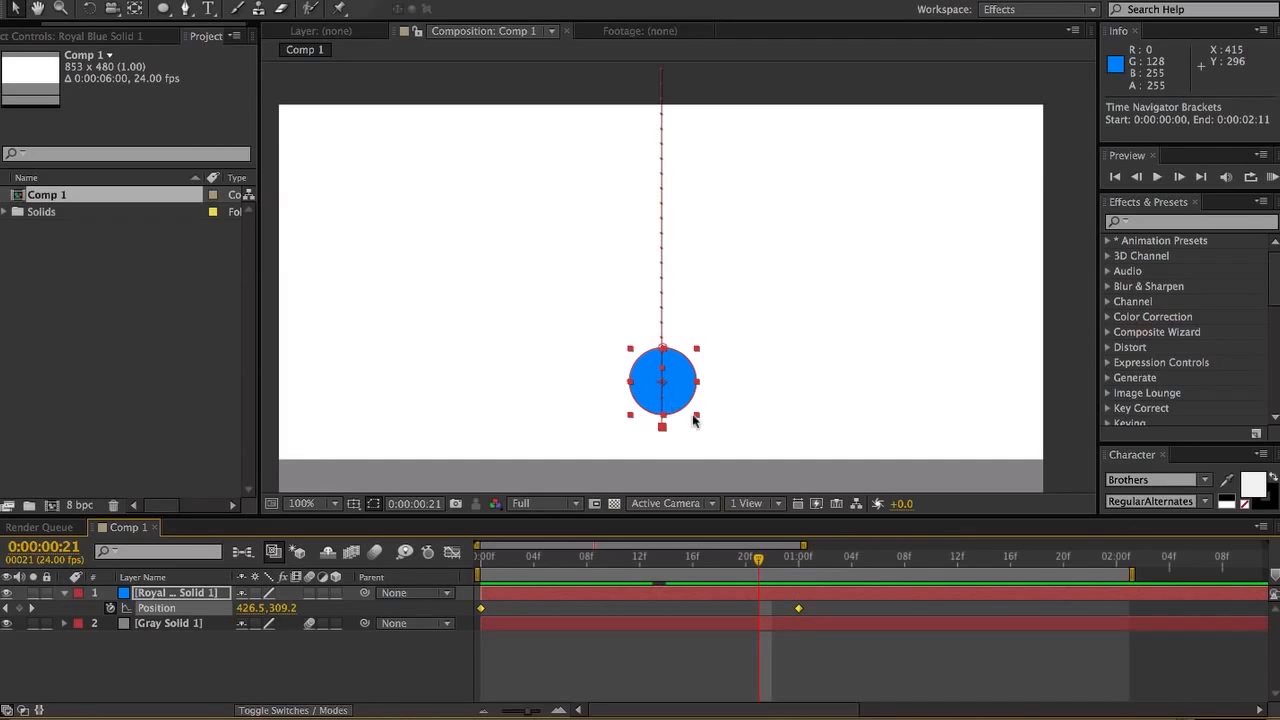
pyautogui.moveTo(670, 108)
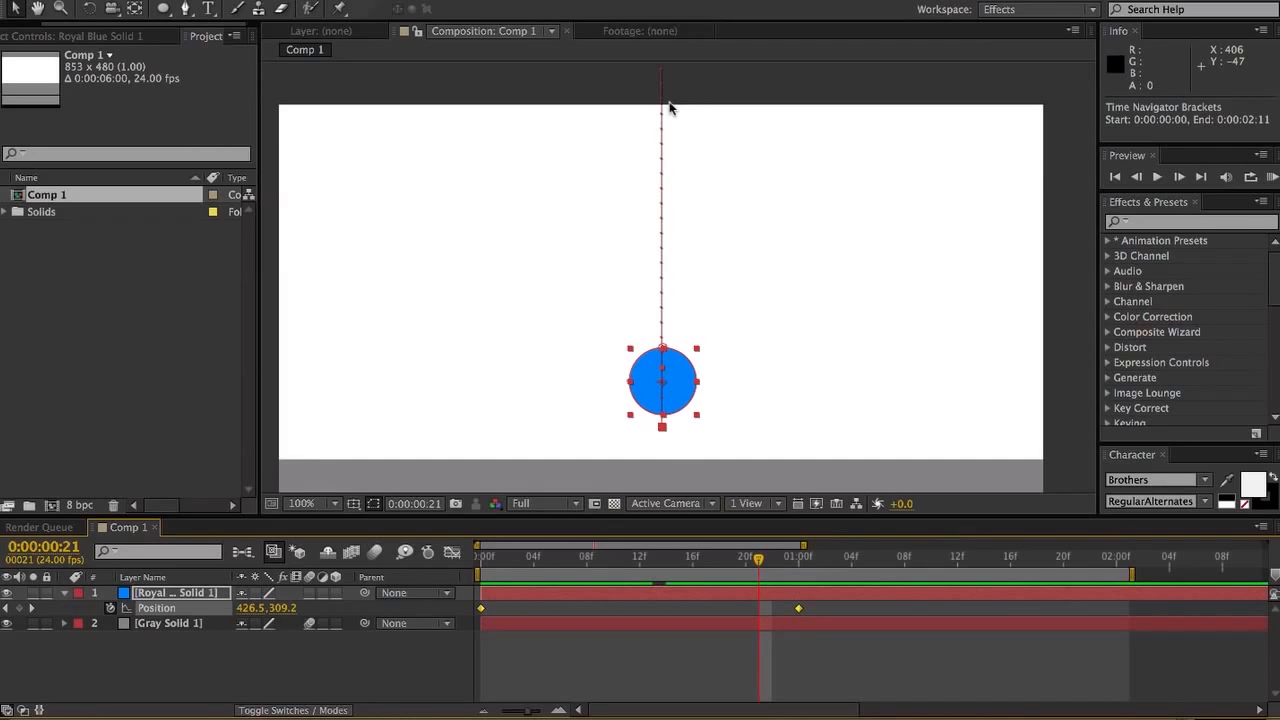
pyautogui.moveTo(648, 78)
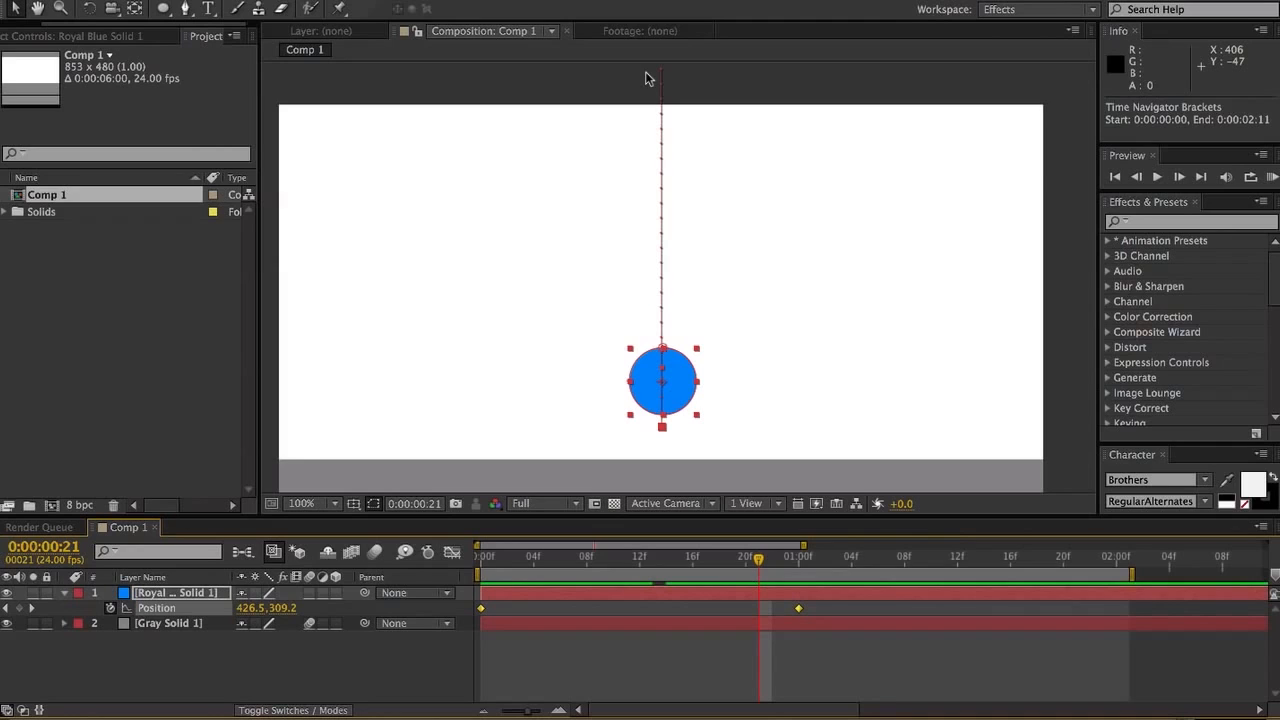
pyautogui.moveTo(664, 78)
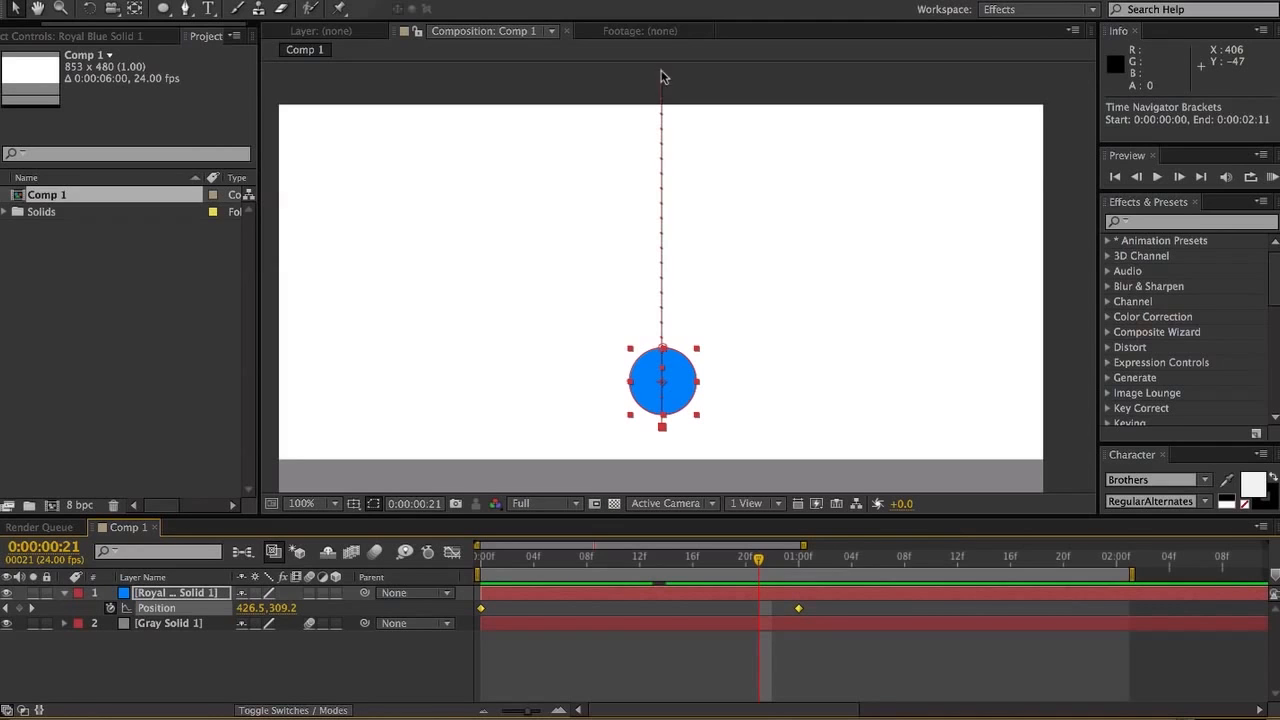
pyautogui.moveTo(700, 390)
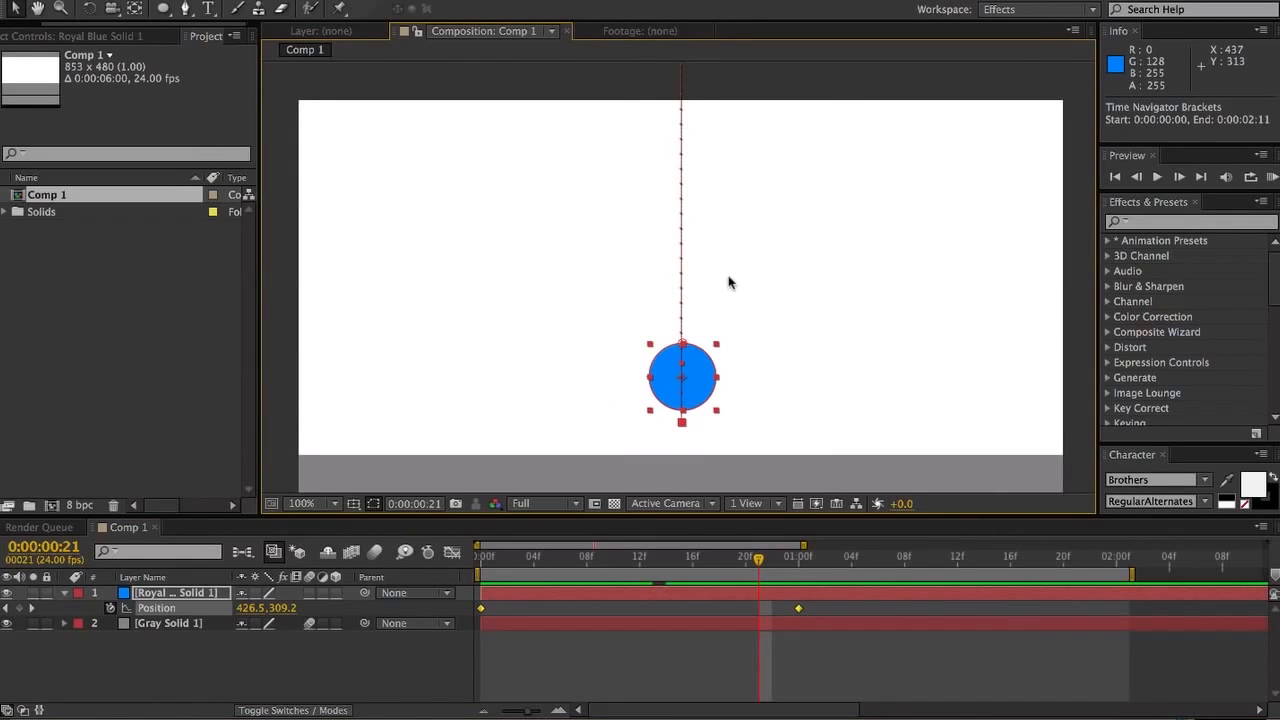
pyautogui.click(300, 504)
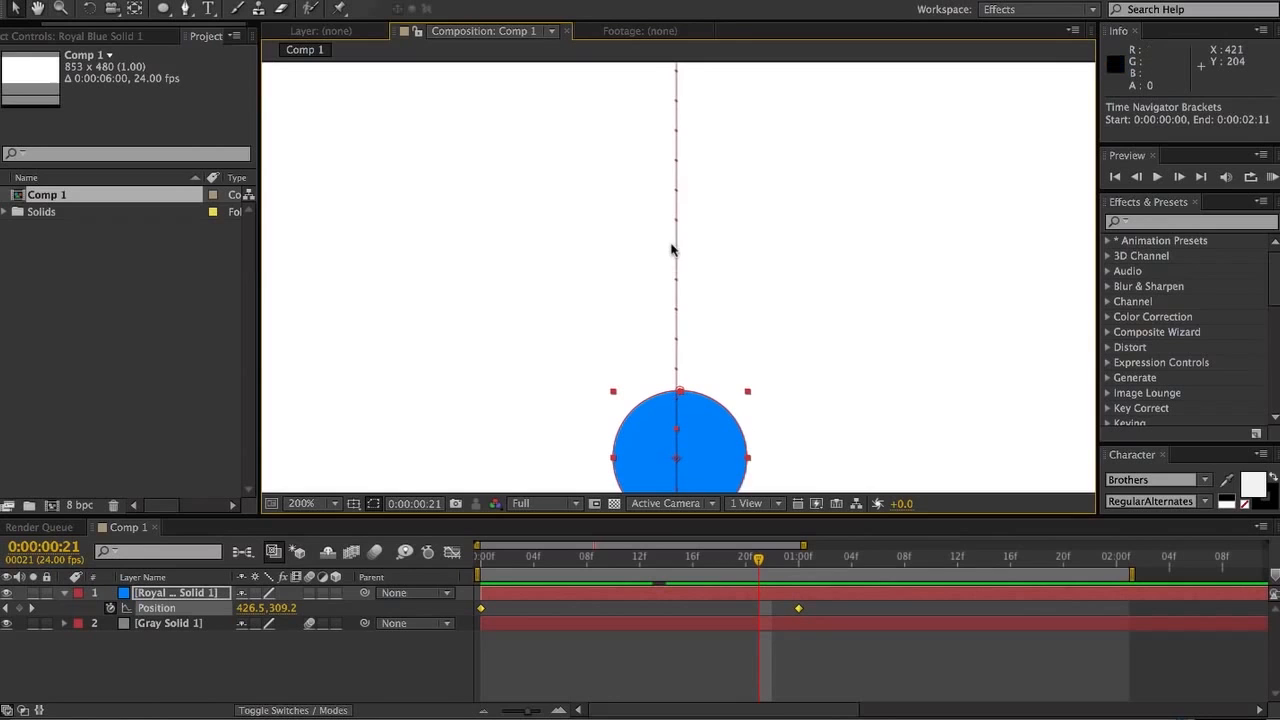
pyautogui.moveTo(724, 336)
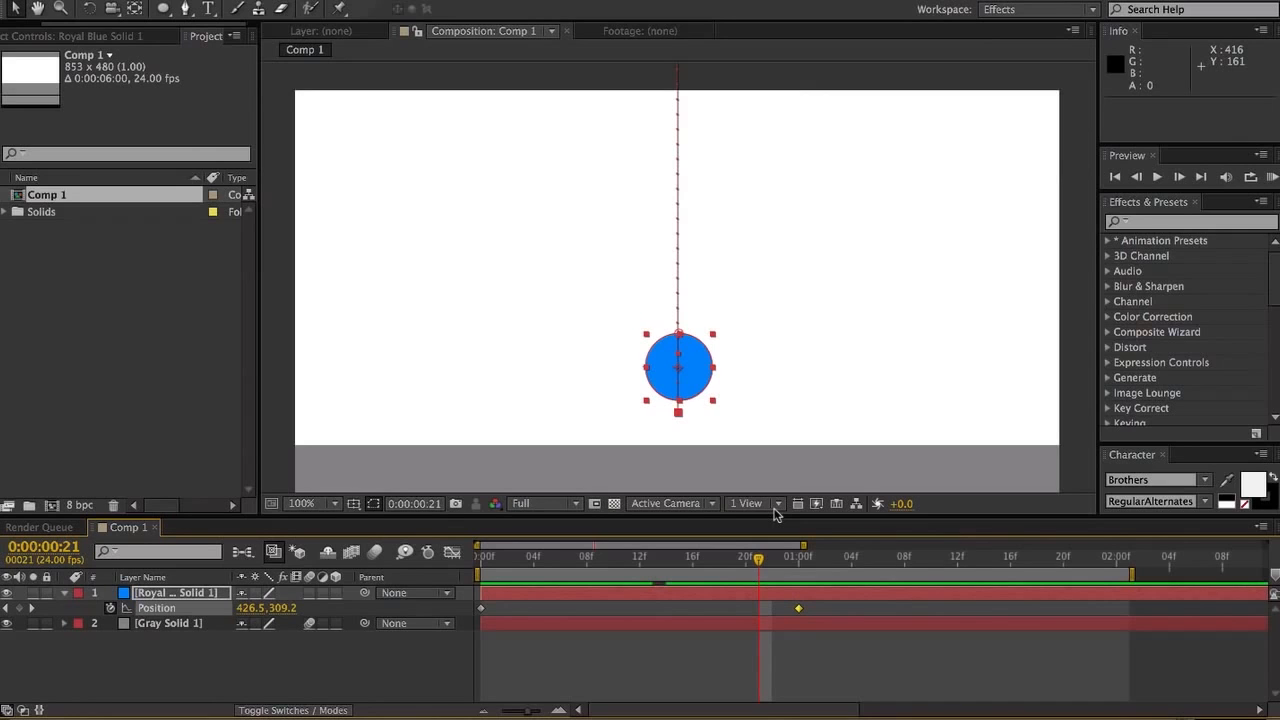
# - Drag the blue solid down at the end keyframe until it touches the gray ground, then zoom to 100%
pyautogui.moveTo(678, 368); pyautogui.dragTo(678, 400)
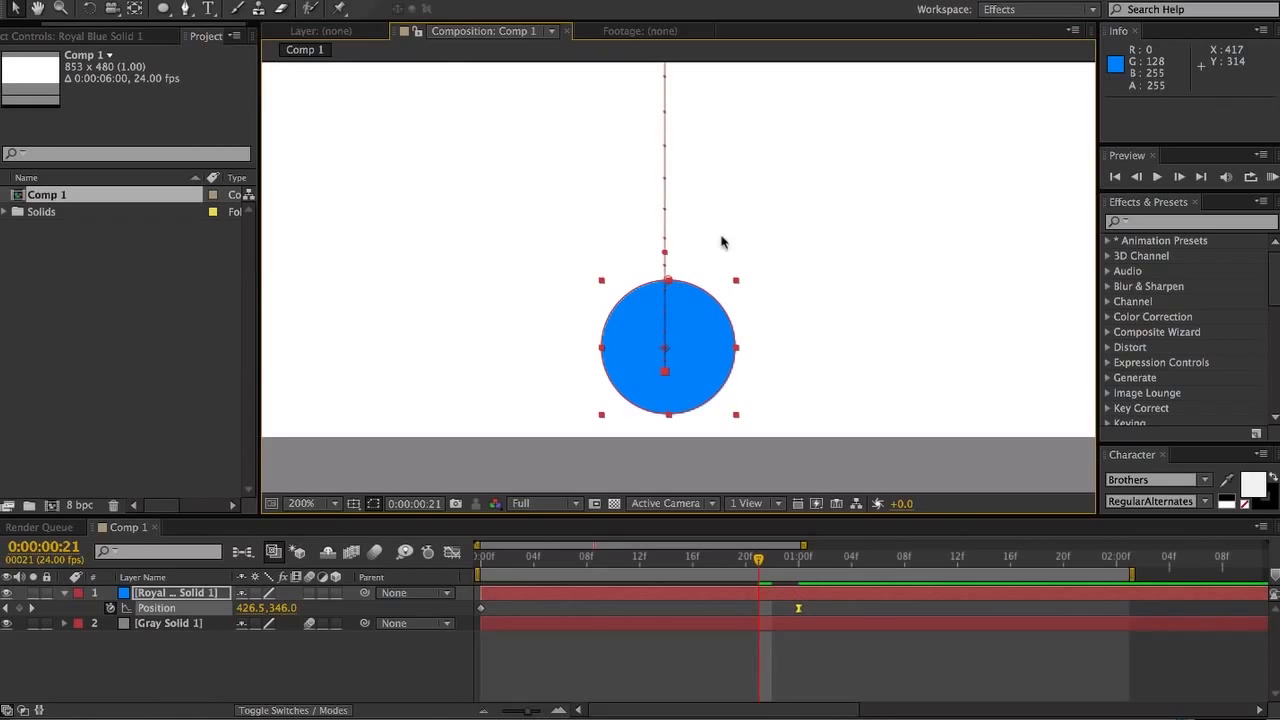
pyautogui.moveTo(600, 360)
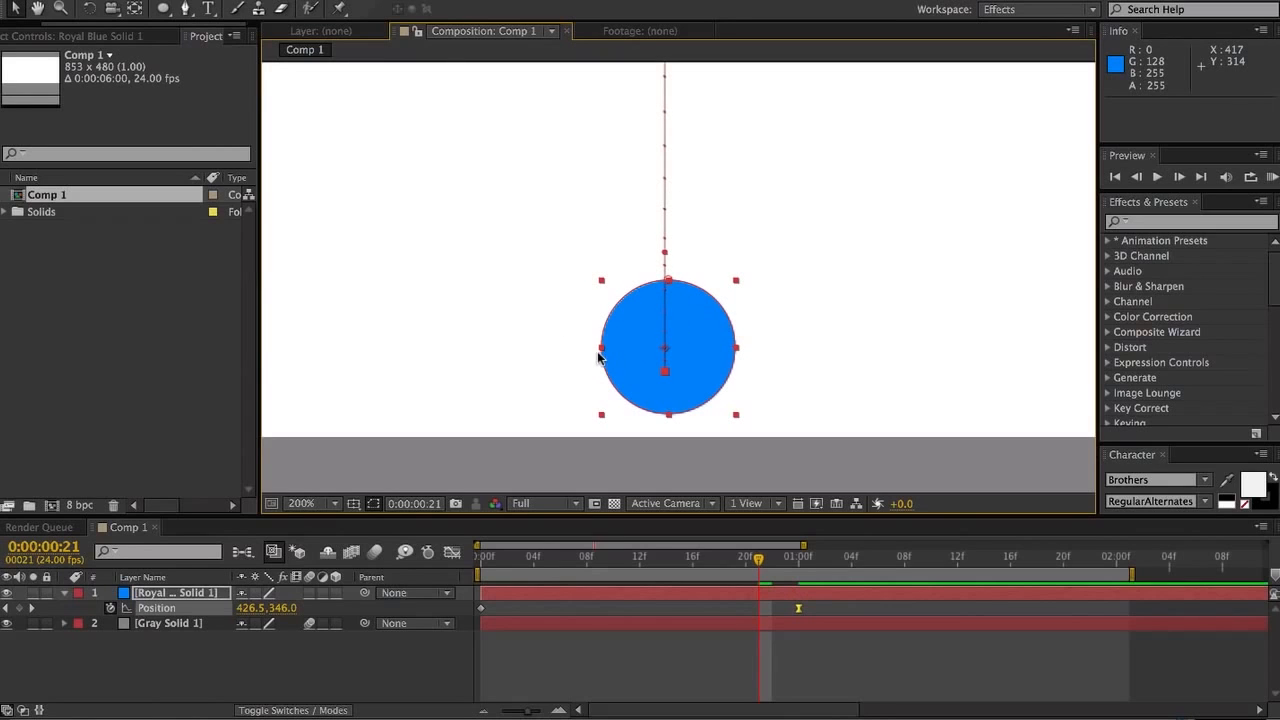
pyautogui.moveTo(636, 304)
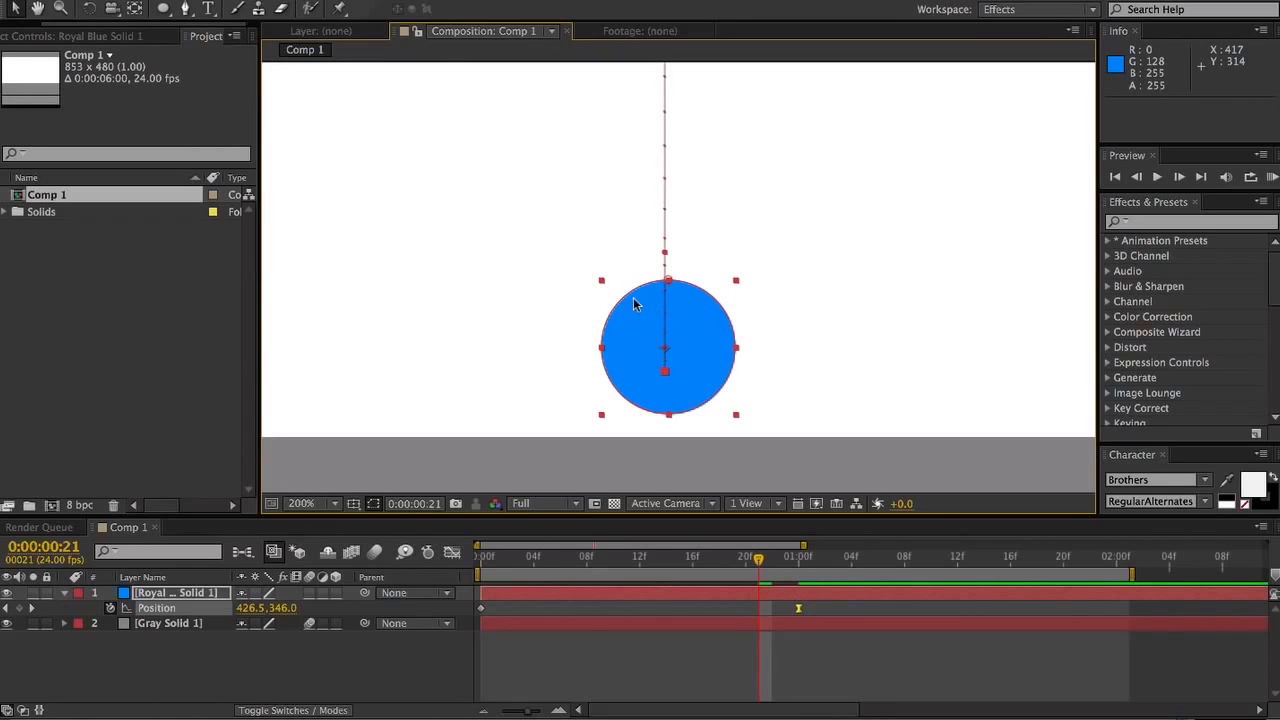
pyautogui.moveTo(676, 360)
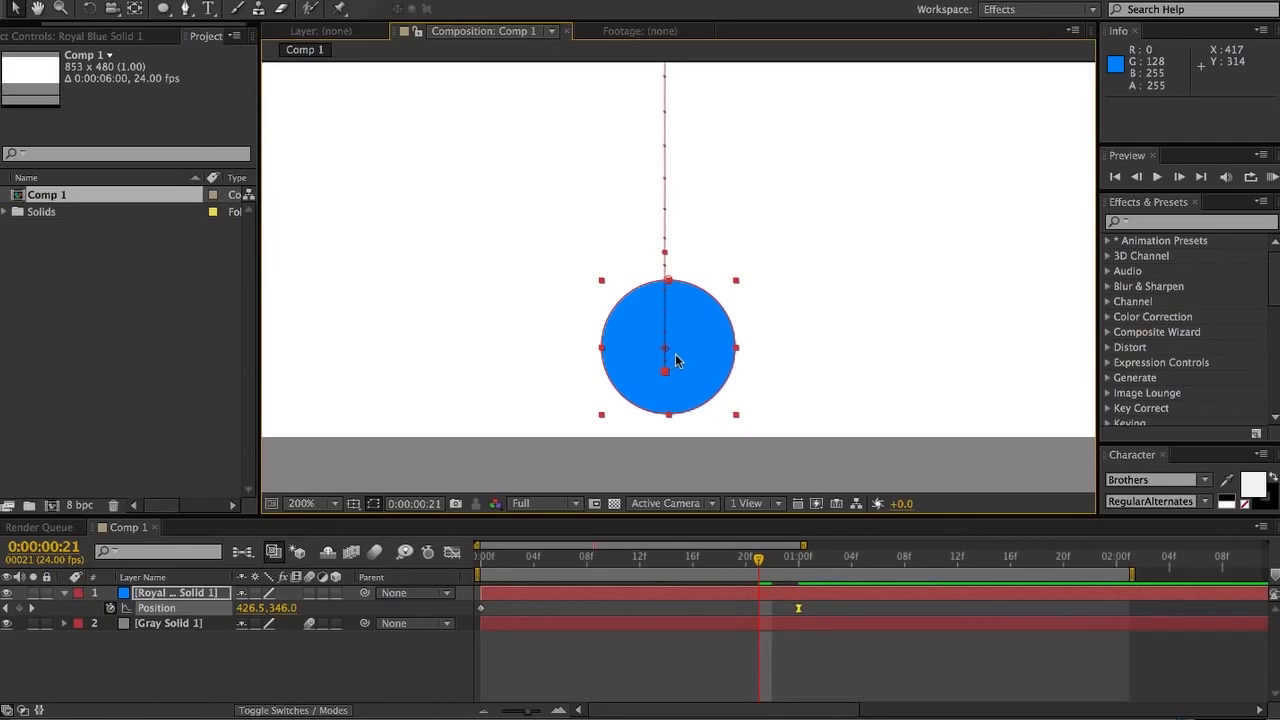
pyautogui.moveTo(668, 348); pyautogui.dragTo(676, 408)
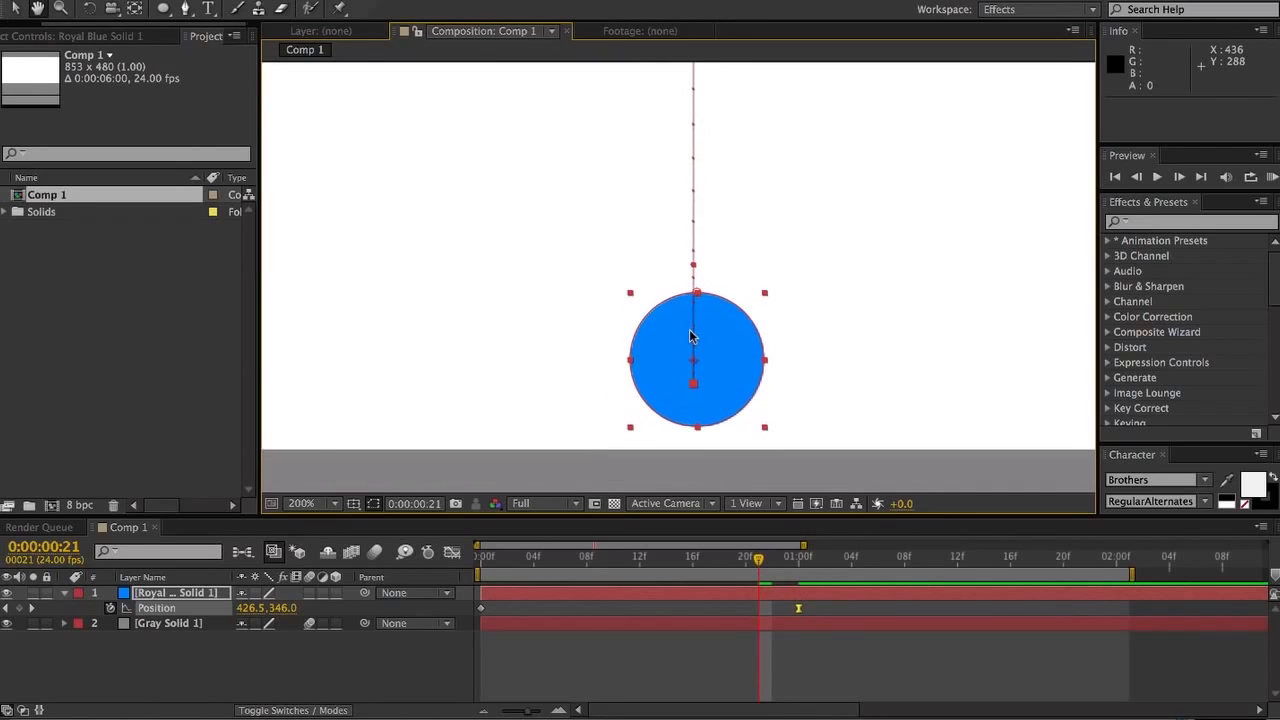
pyautogui.click(338, 504)
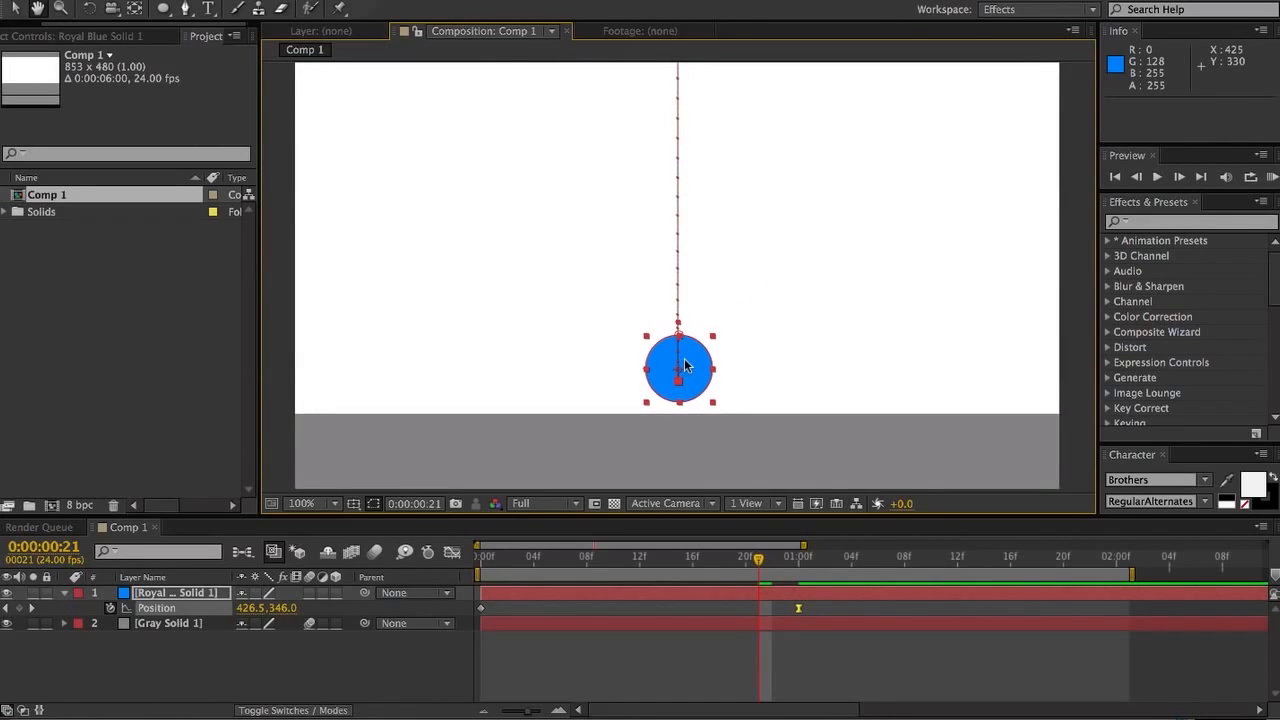
pyautogui.click(168, 624)
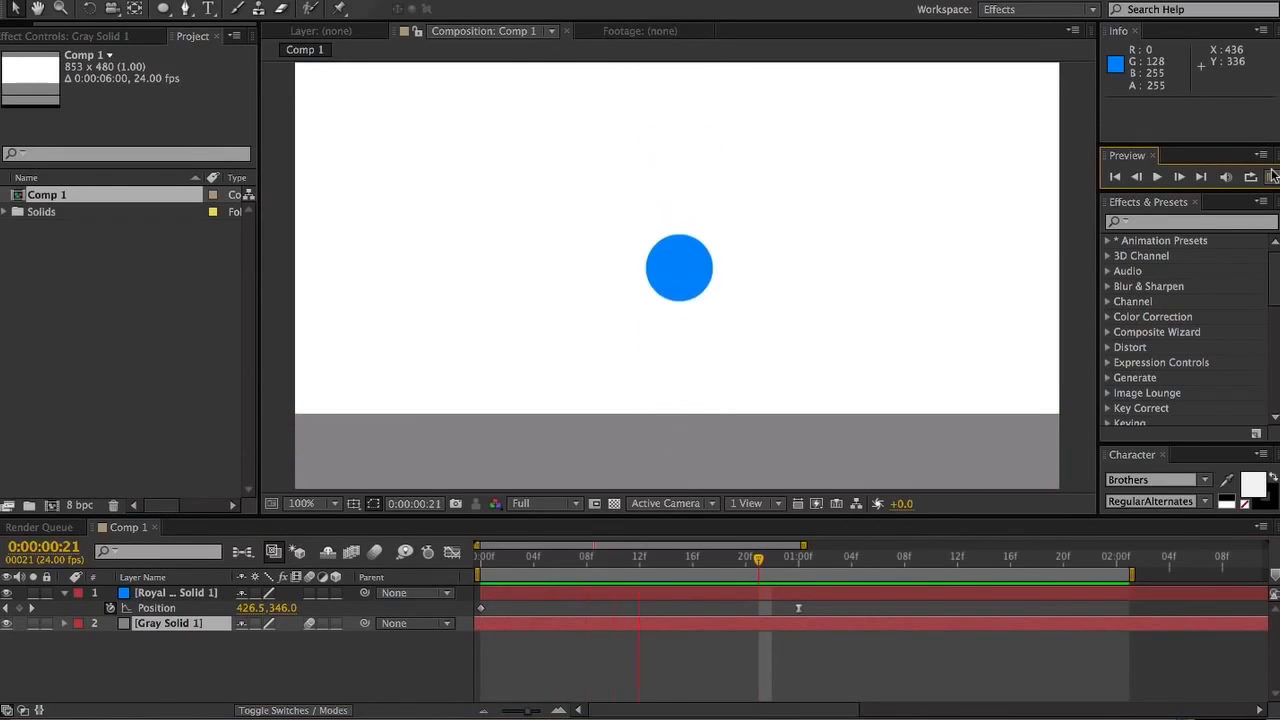
pyautogui.click(1156, 176)
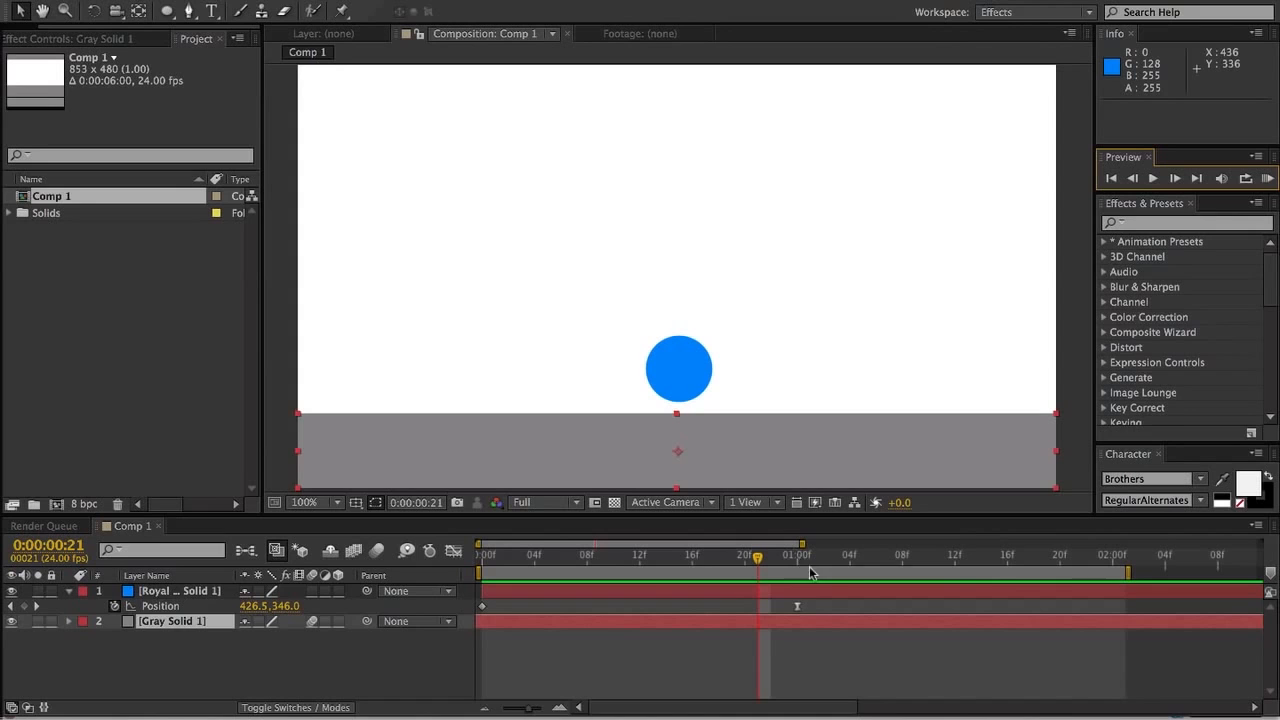
pyautogui.click(180, 590)
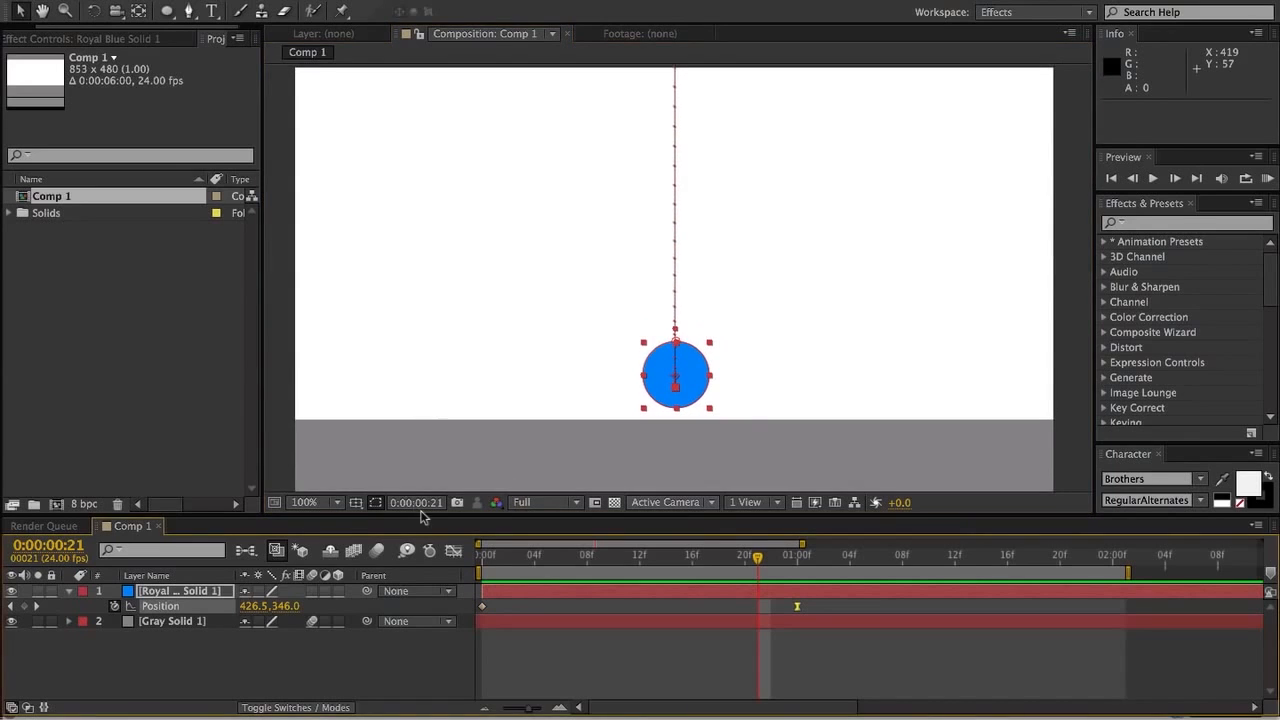
pyautogui.moveTo(852, 640)
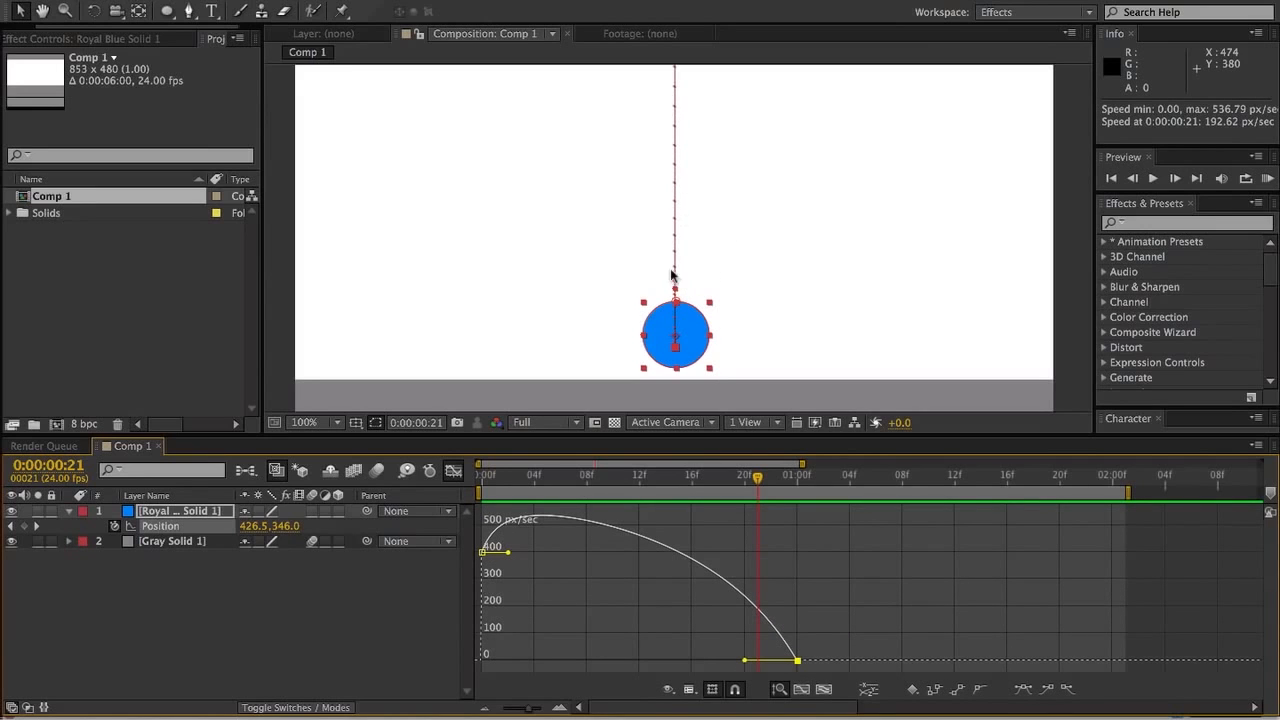
pyautogui.moveTo(832, 140)
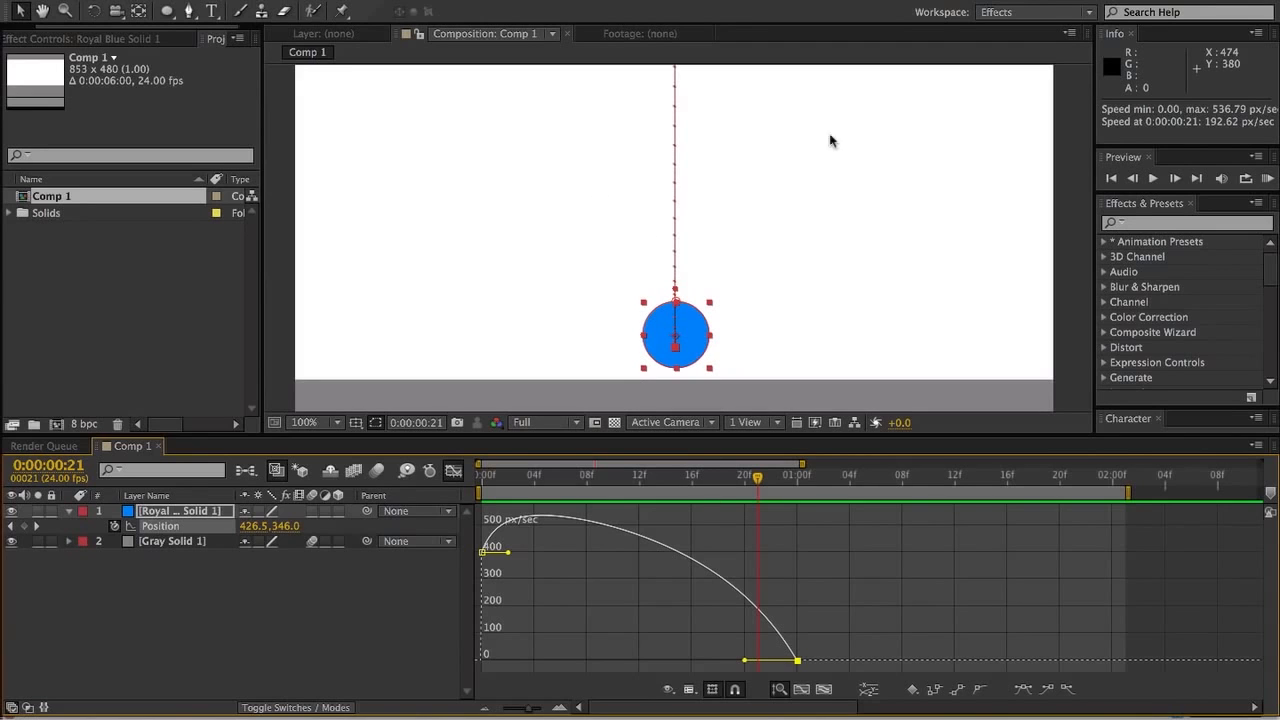
pyautogui.moveTo(712, 260)
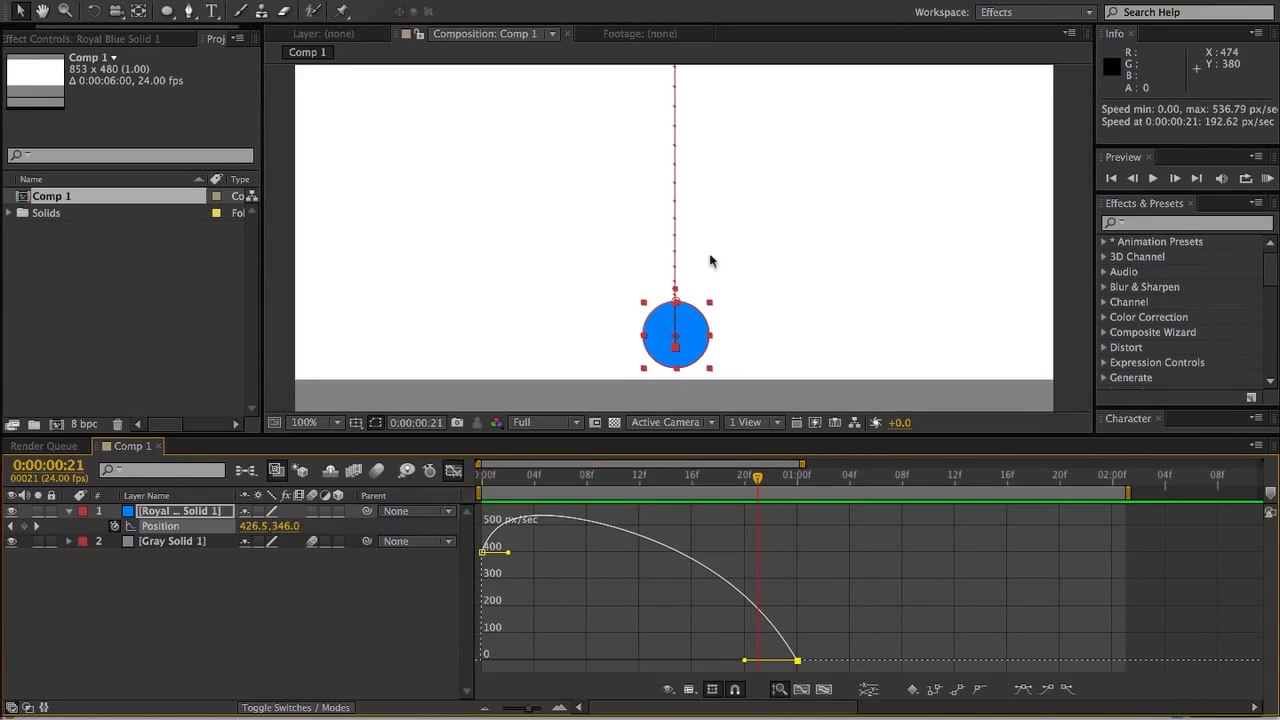
pyautogui.moveTo(684, 344)
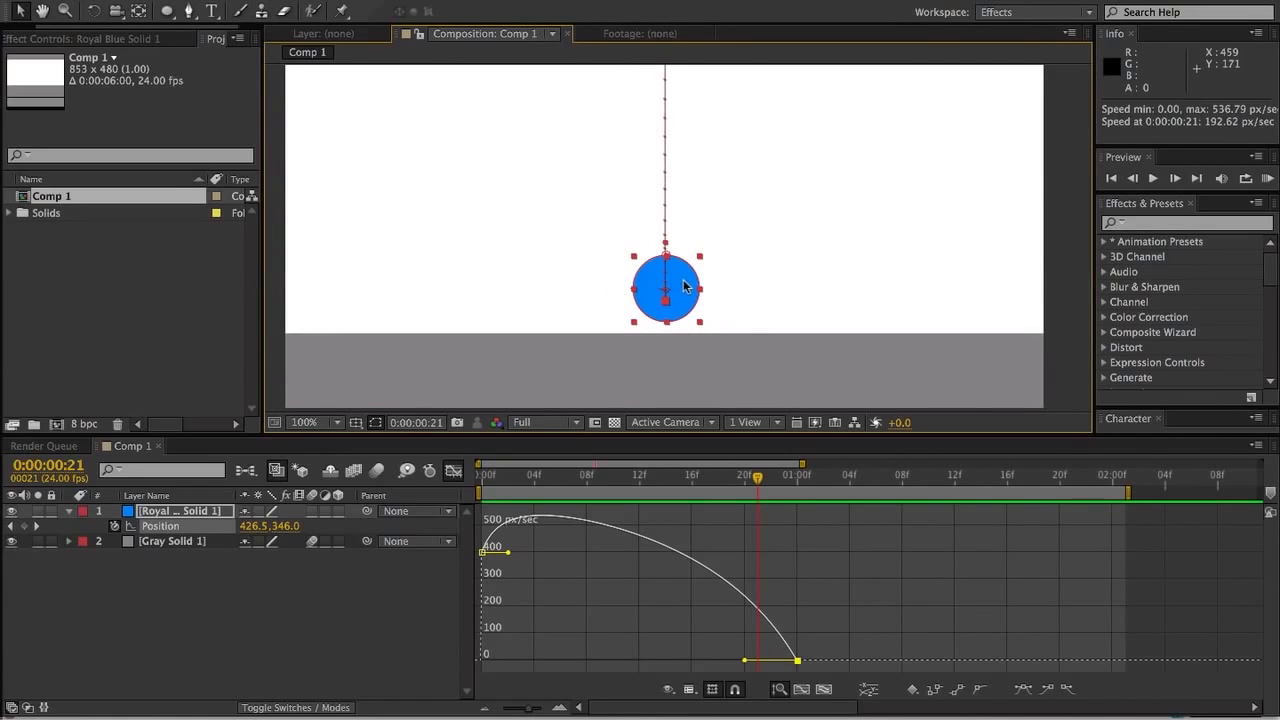
pyautogui.moveTo(744, 664)
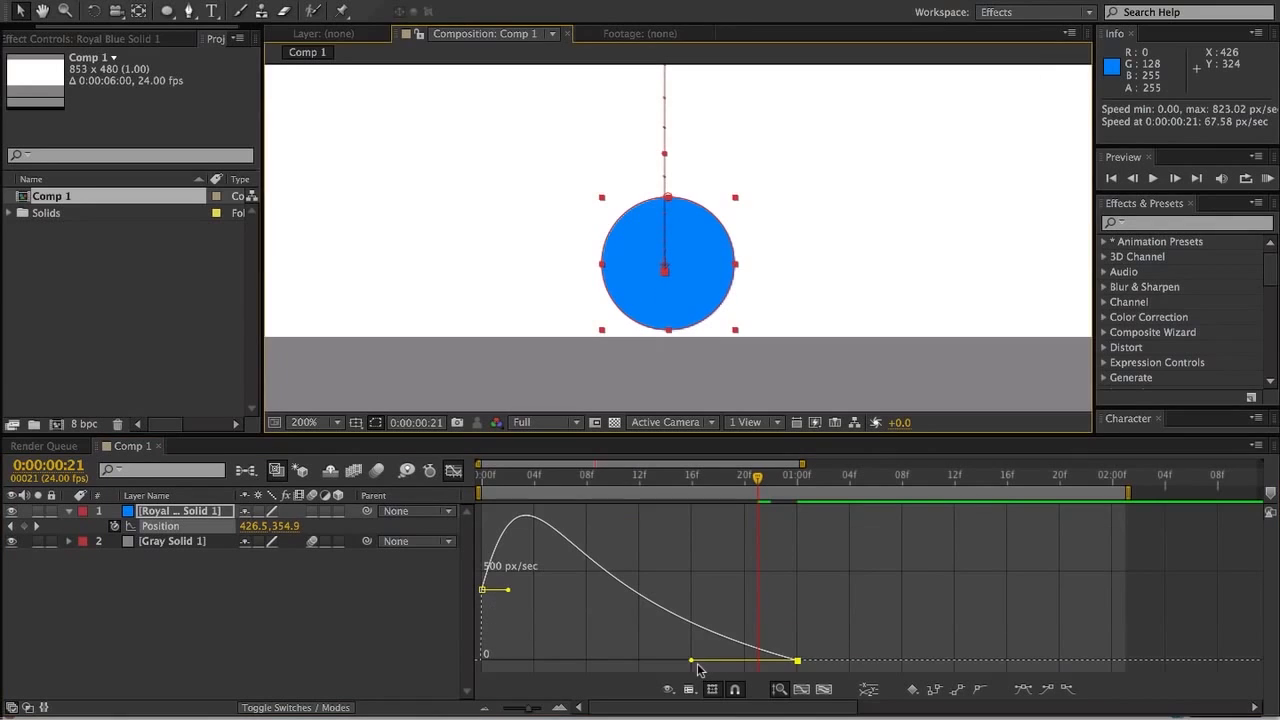
# - Shape the speed graph to spike near 1500 px/sec early and ease long into landing, then play it
pyautogui.moveTo(688, 660); pyautogui.dragTo(648, 668)
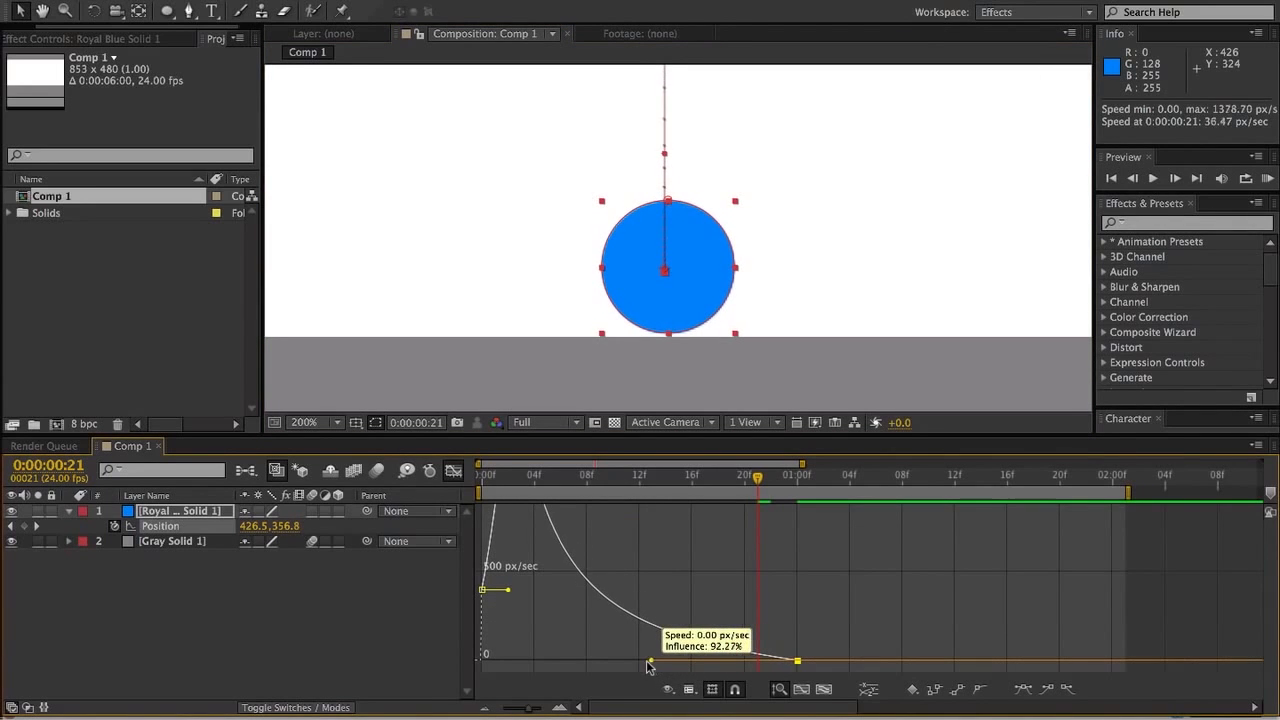
pyautogui.moveTo(648, 664); pyautogui.dragTo(640, 668)
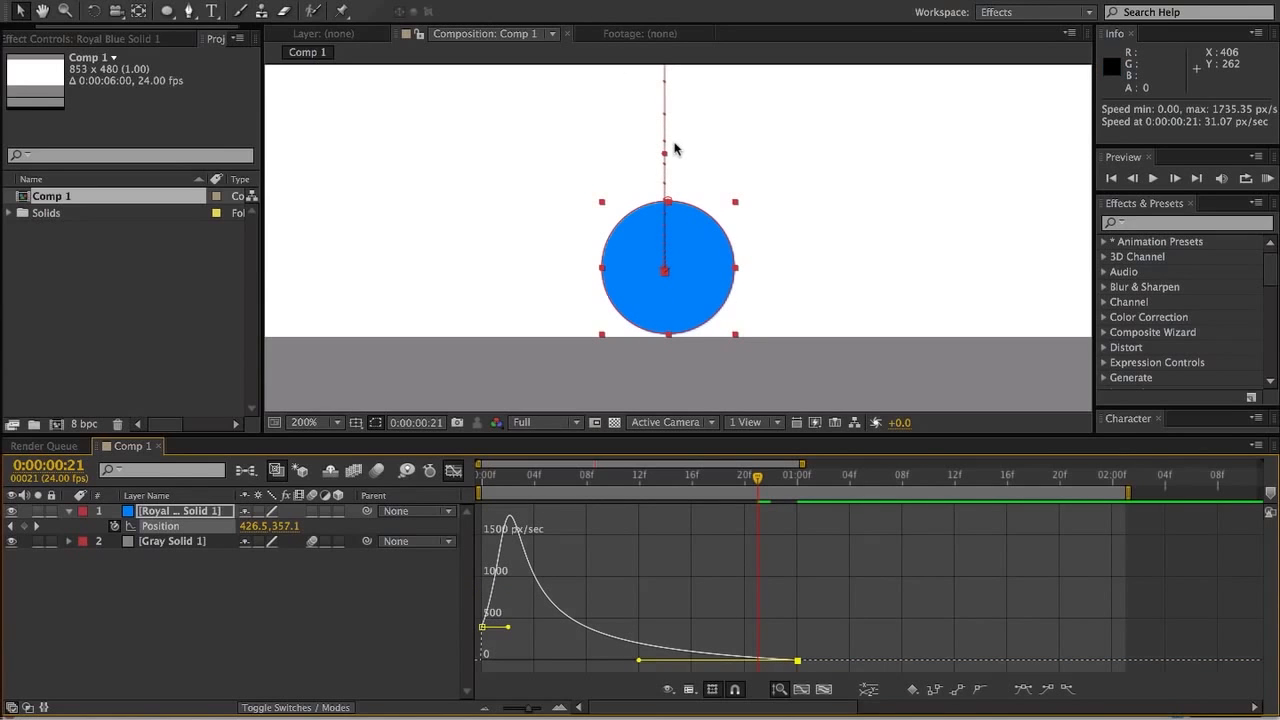
pyautogui.moveTo(662, 82)
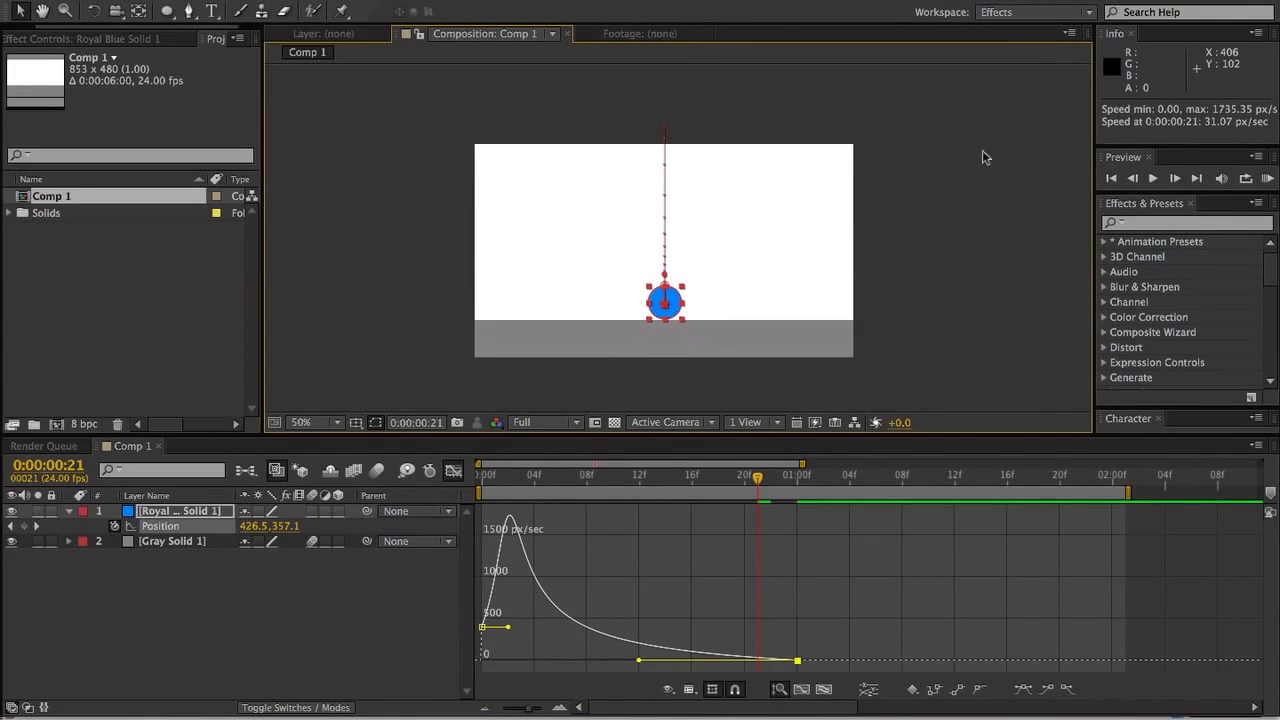
pyautogui.click(1268, 178)
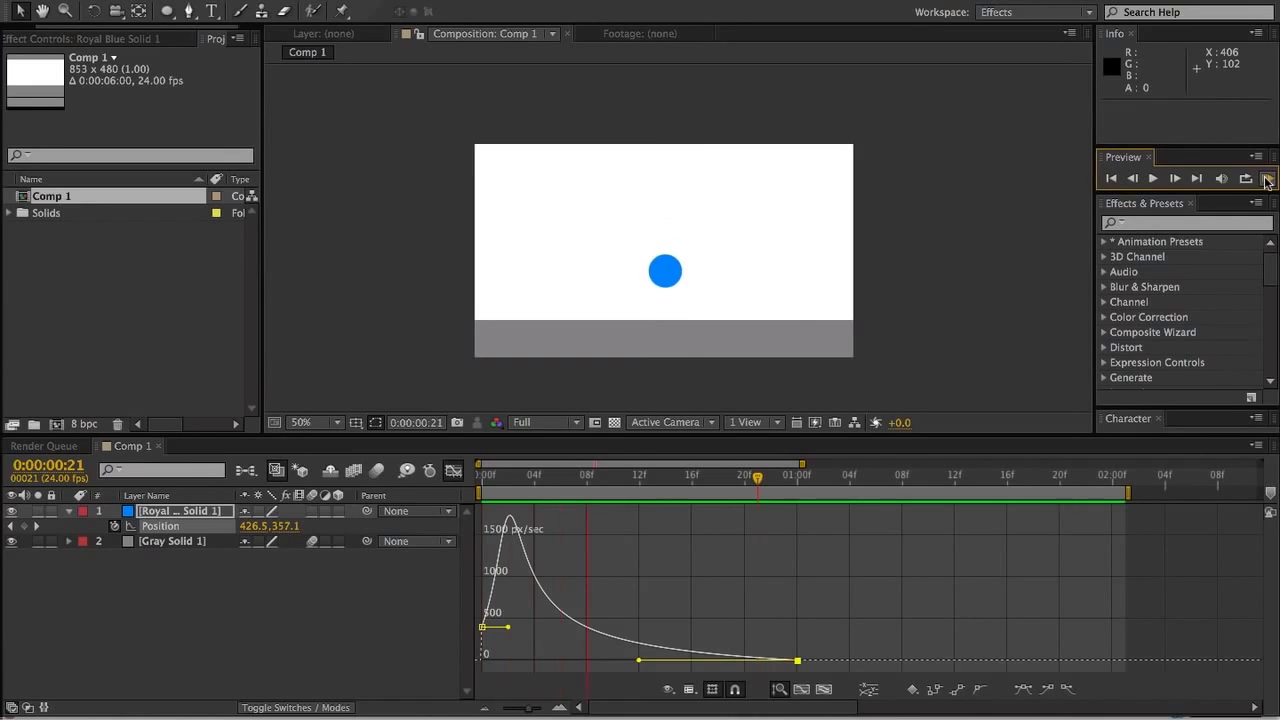